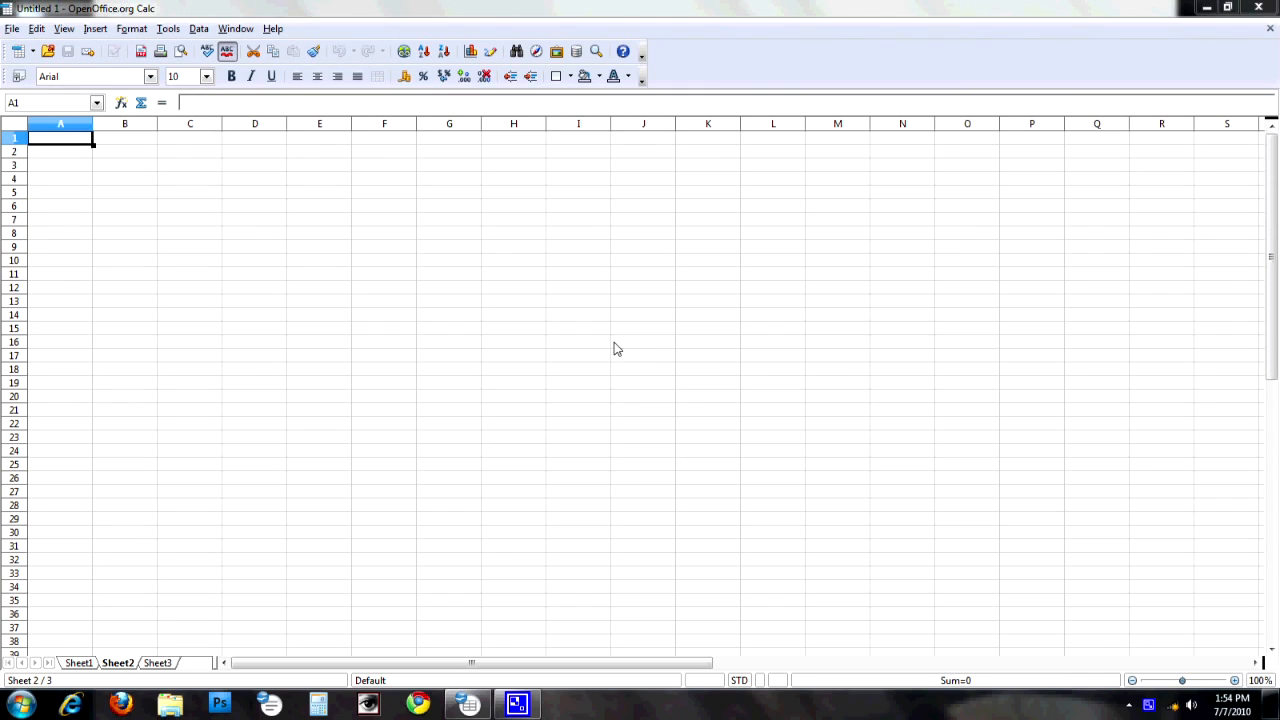
mouse_move(612, 344)
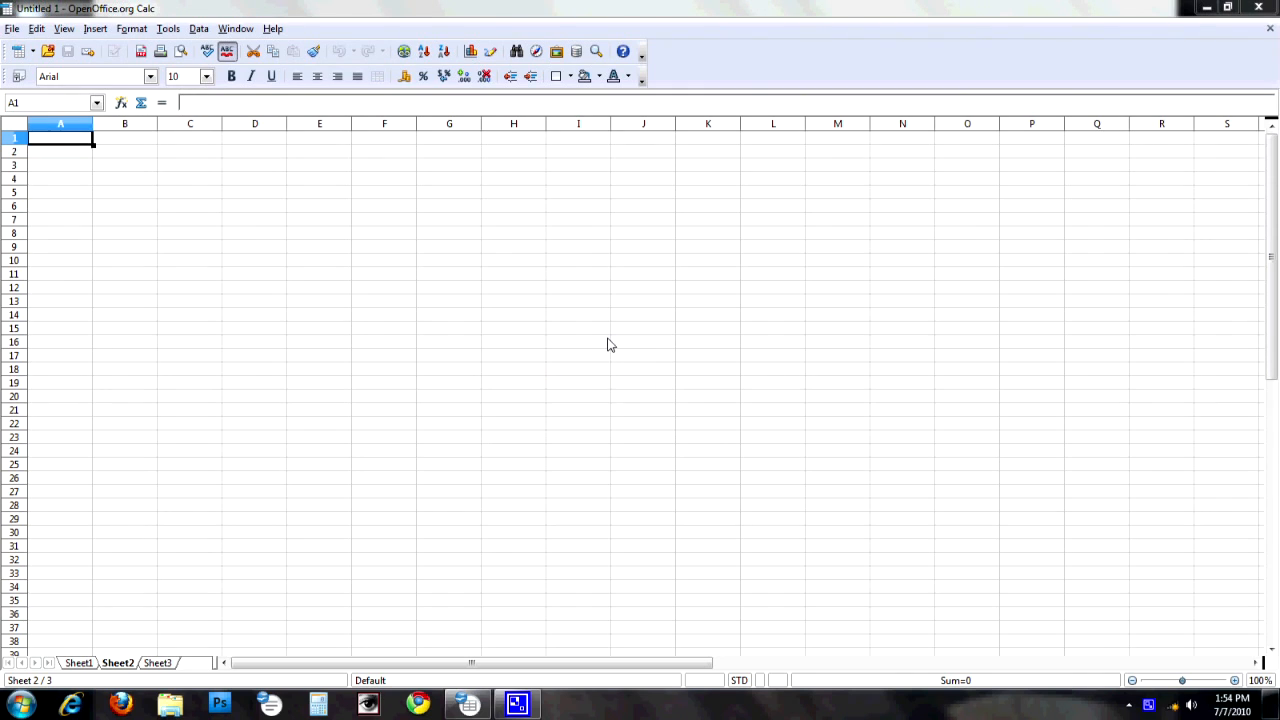
mouse_move(606, 340)
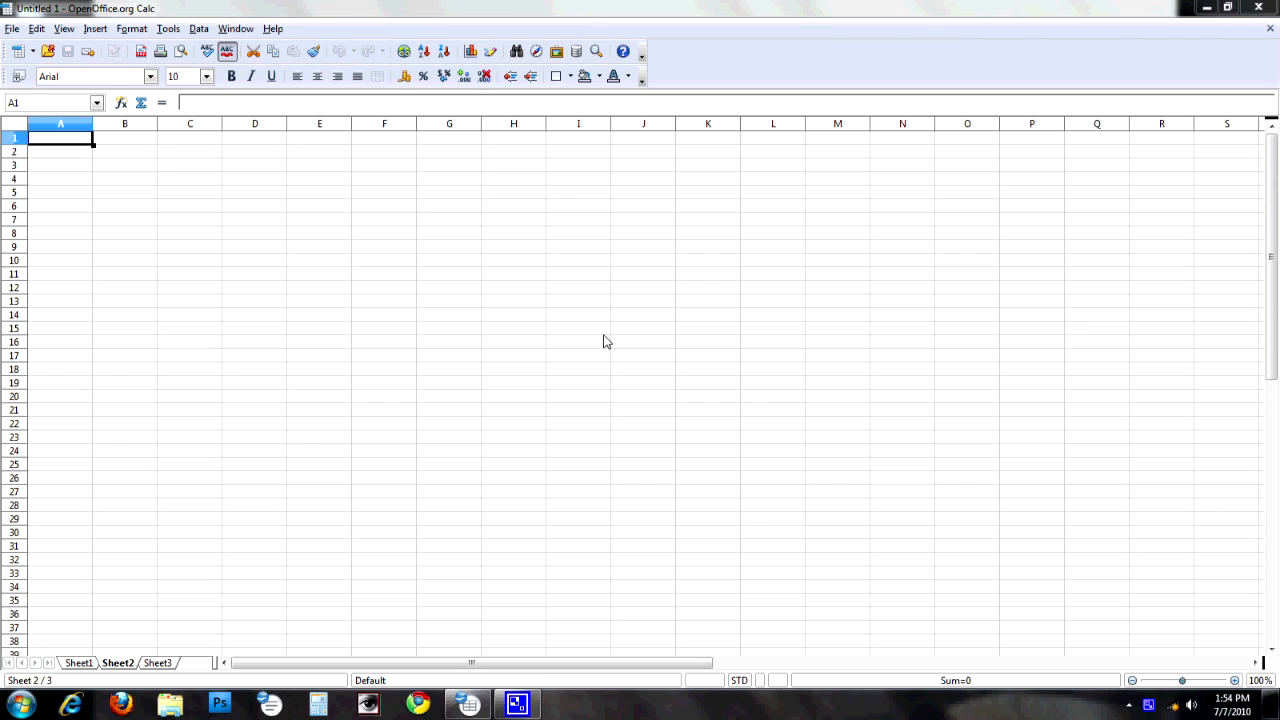
mouse_move(616, 336)
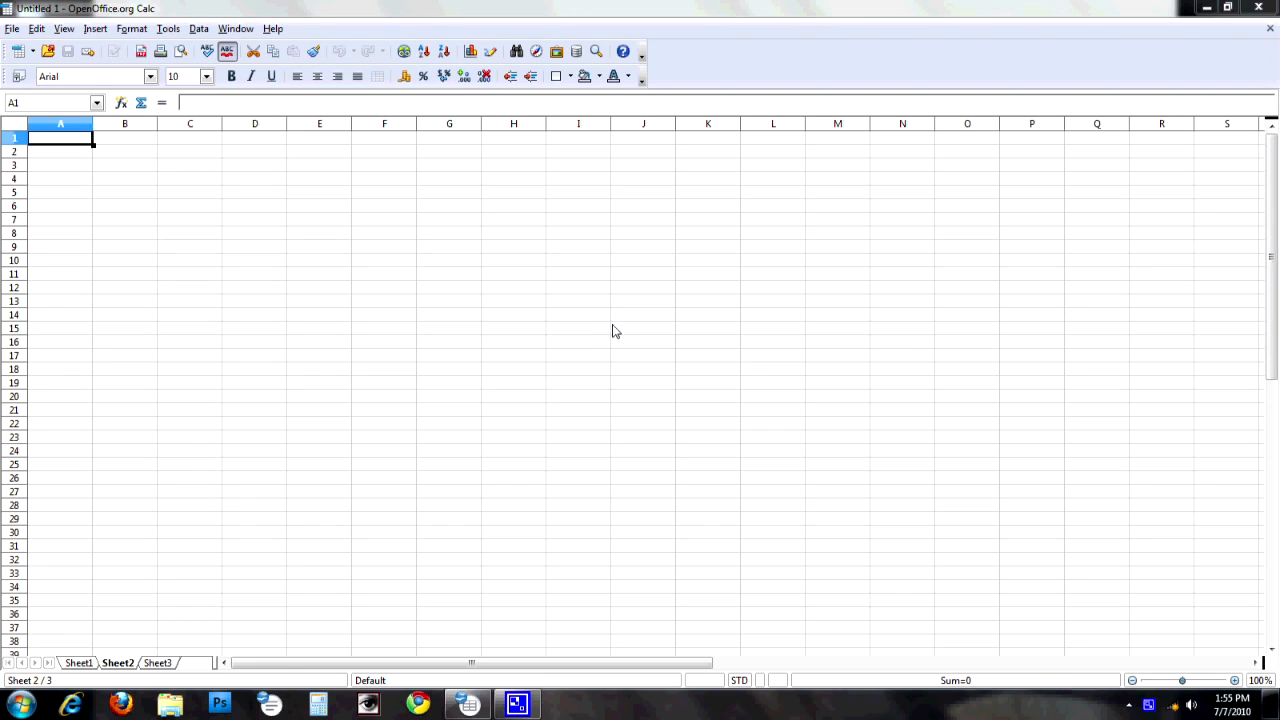
mouse_move(668, 58)
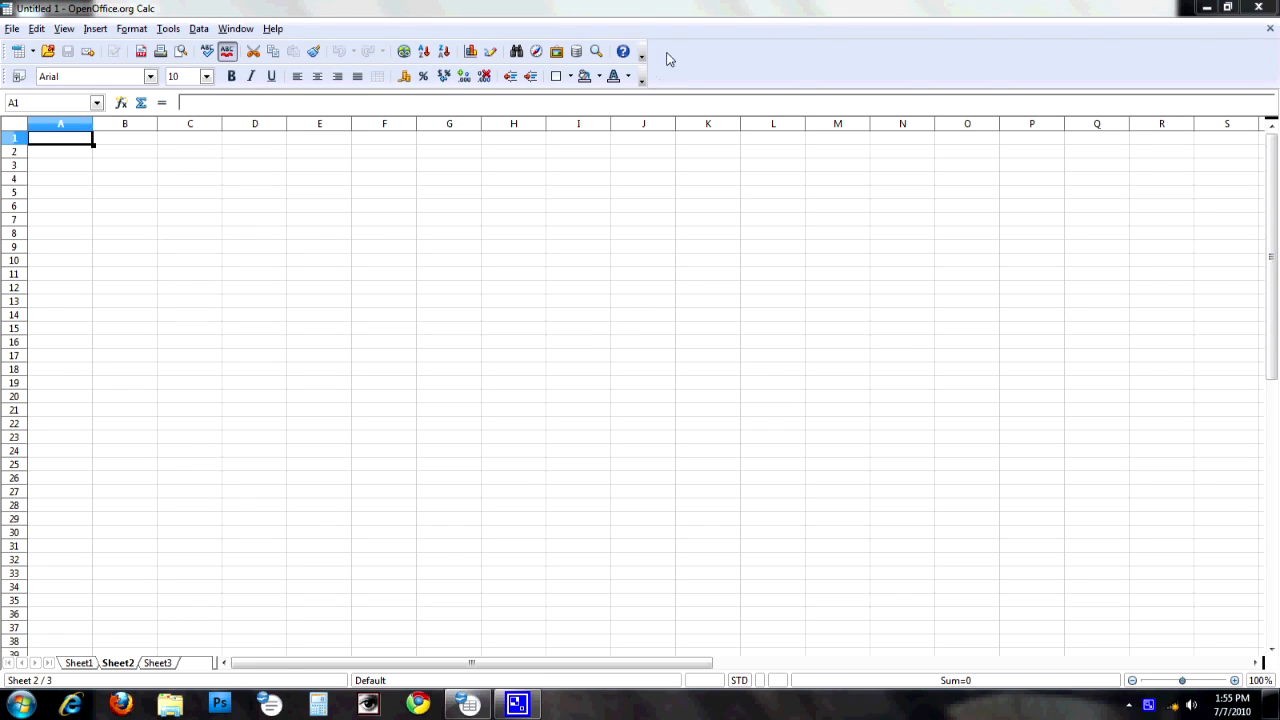
Step: Hide unneeded buttons from the Standard toolbar via its Visible Buttons list
click(642, 50)
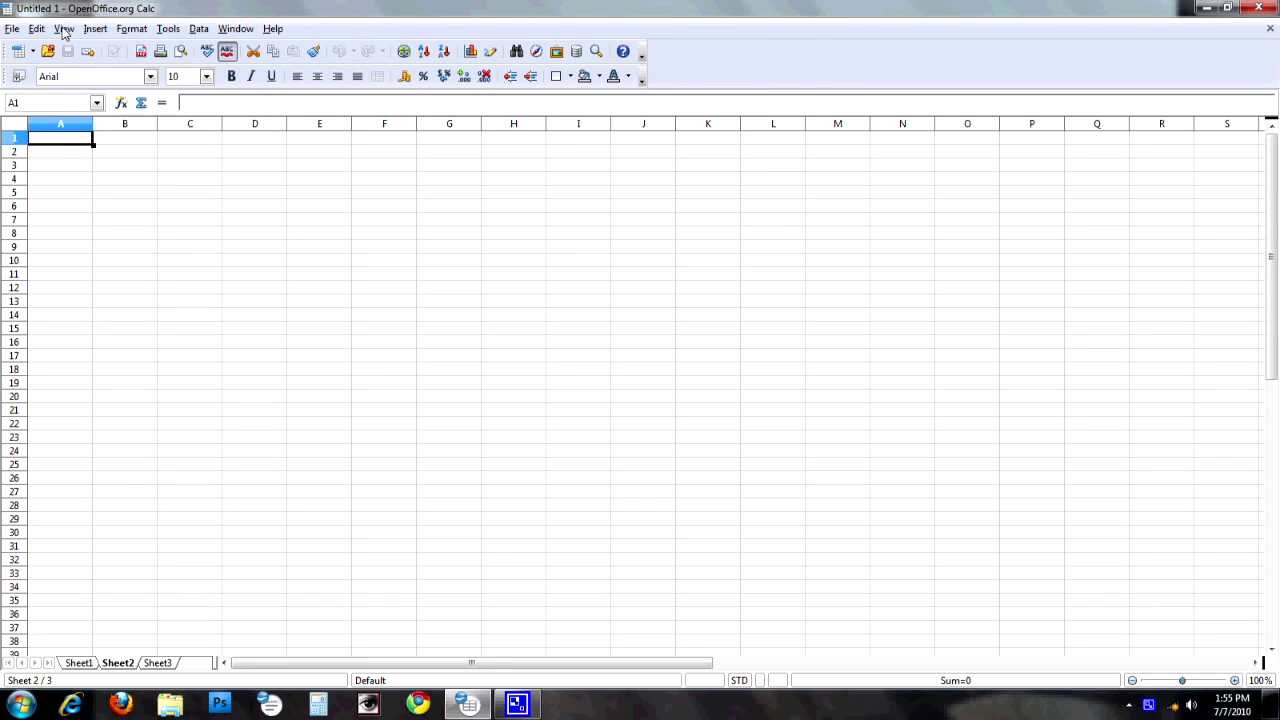
click(64, 28)
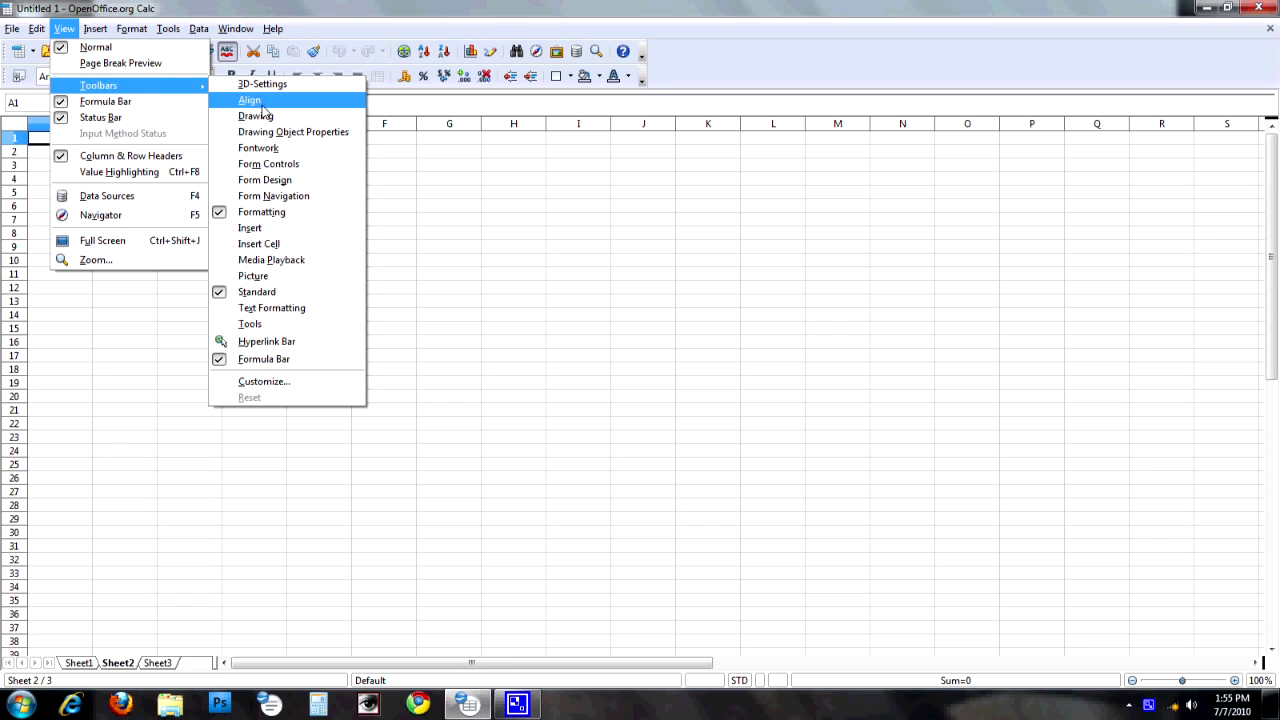
mouse_move(296, 148)
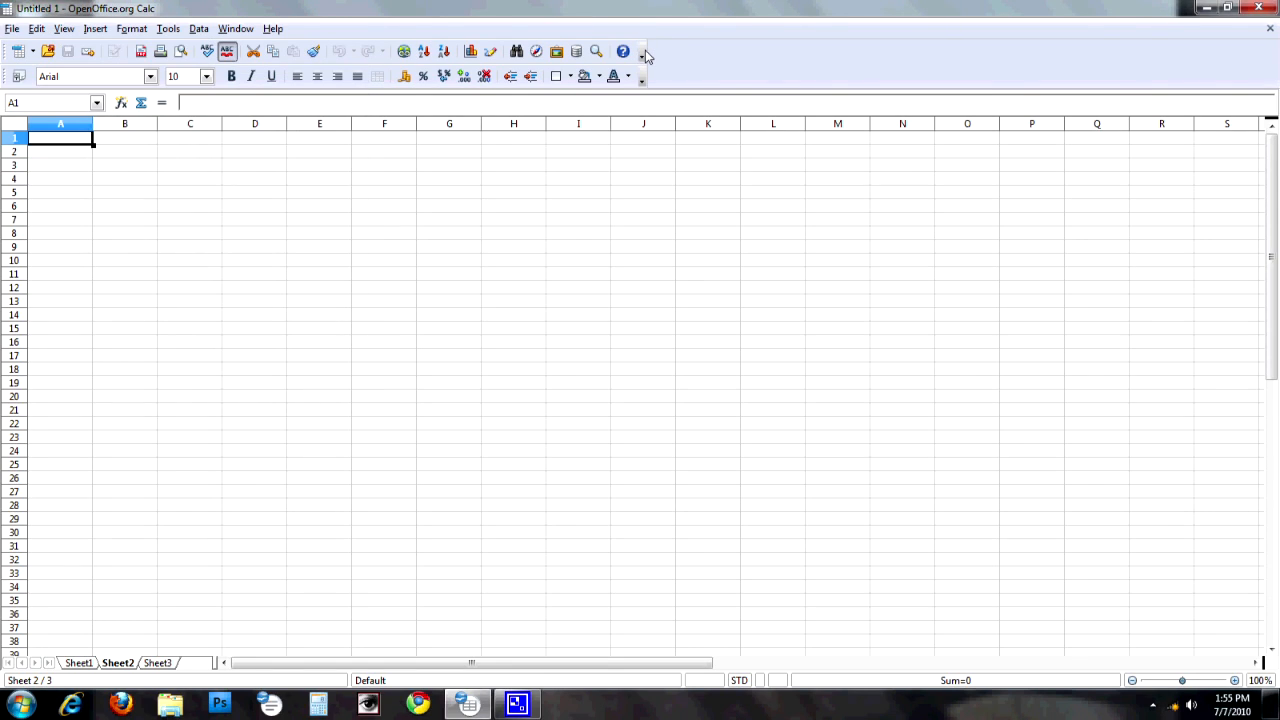
click(644, 52)
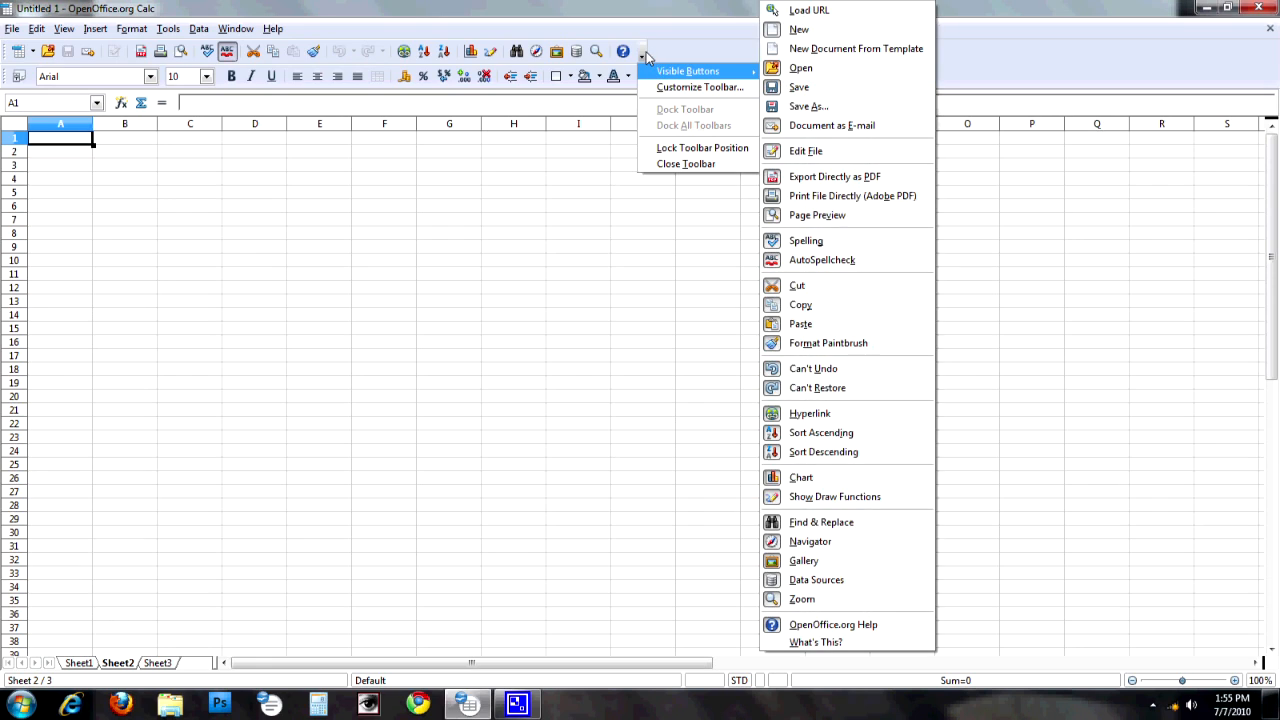
mouse_move(664, 72)
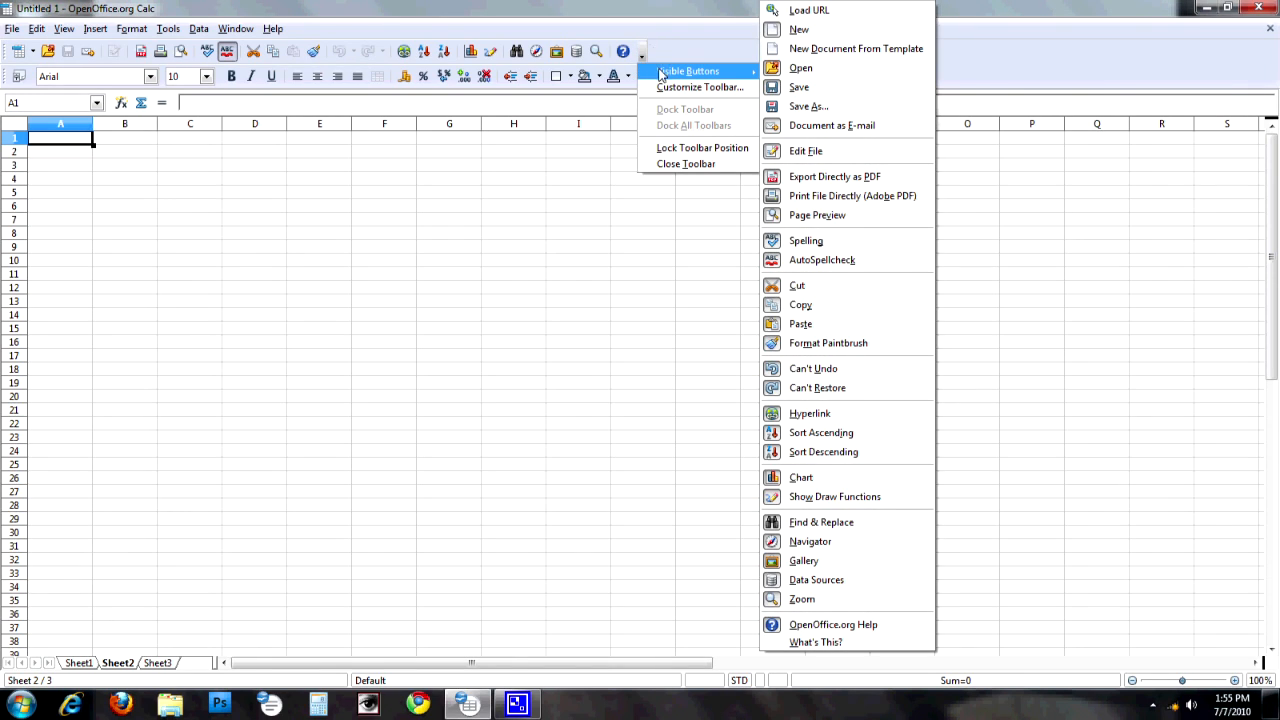
mouse_move(694, 72)
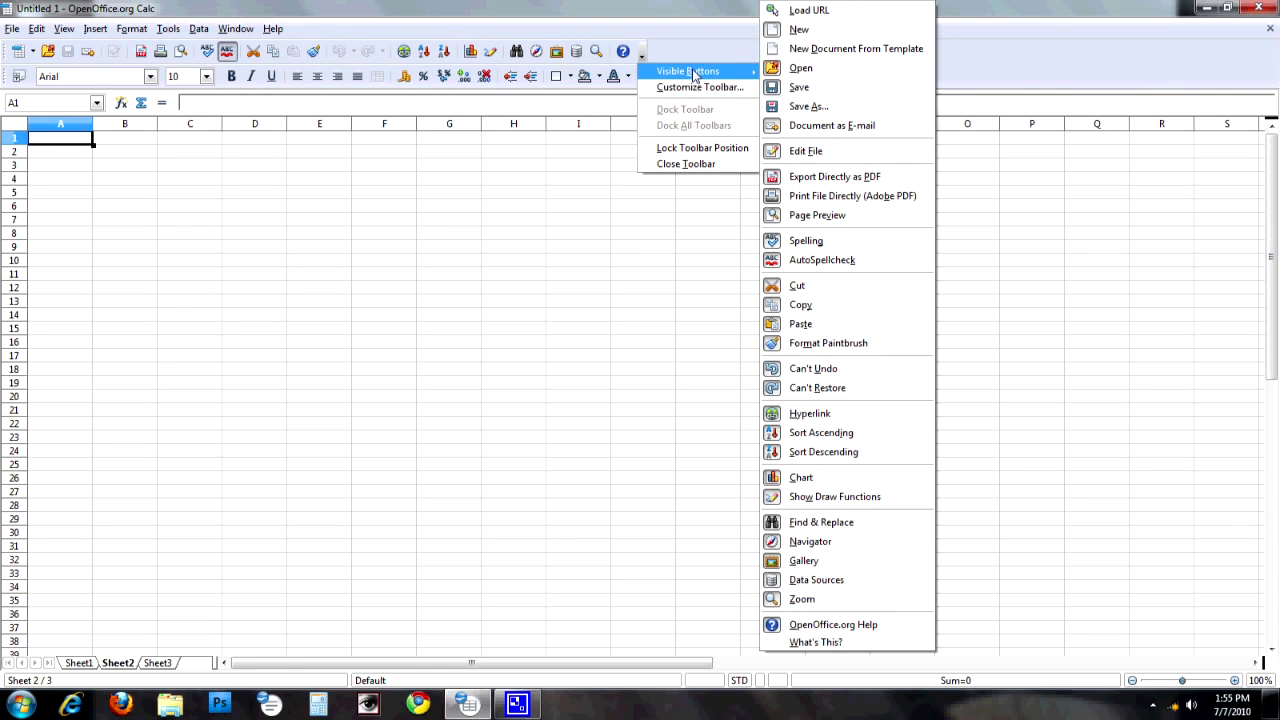
mouse_move(824, 260)
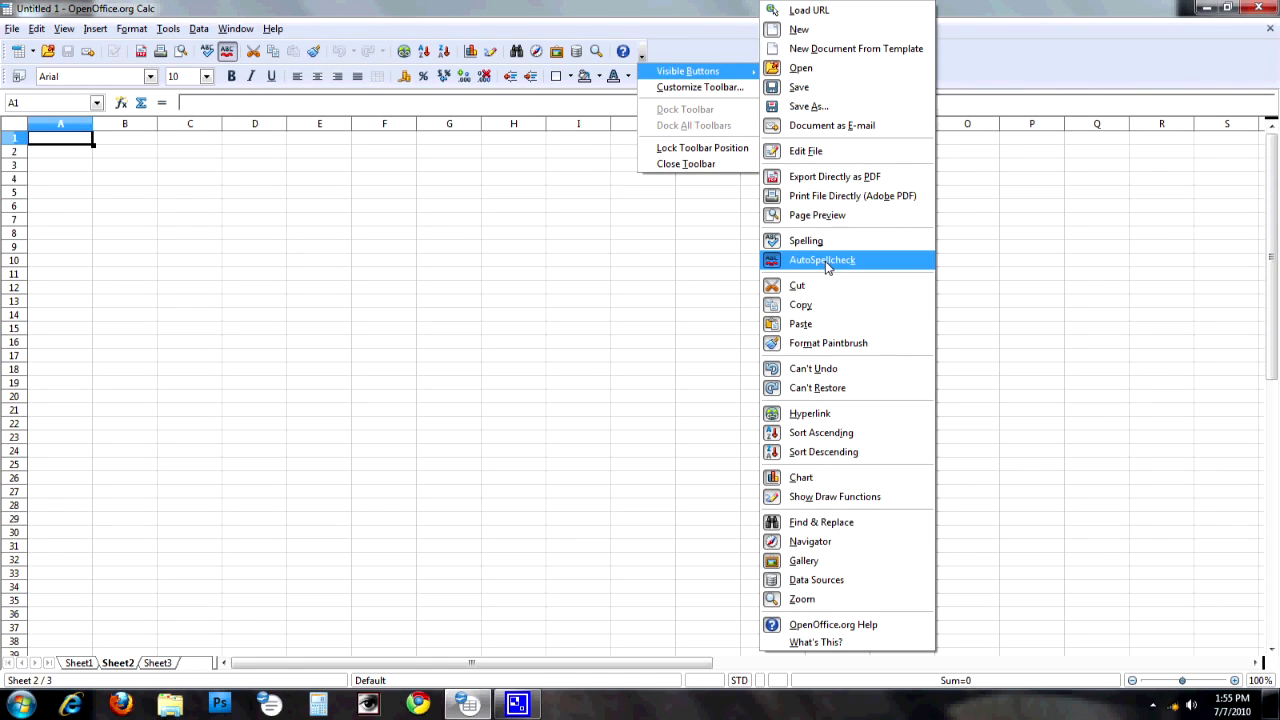
mouse_move(844, 288)
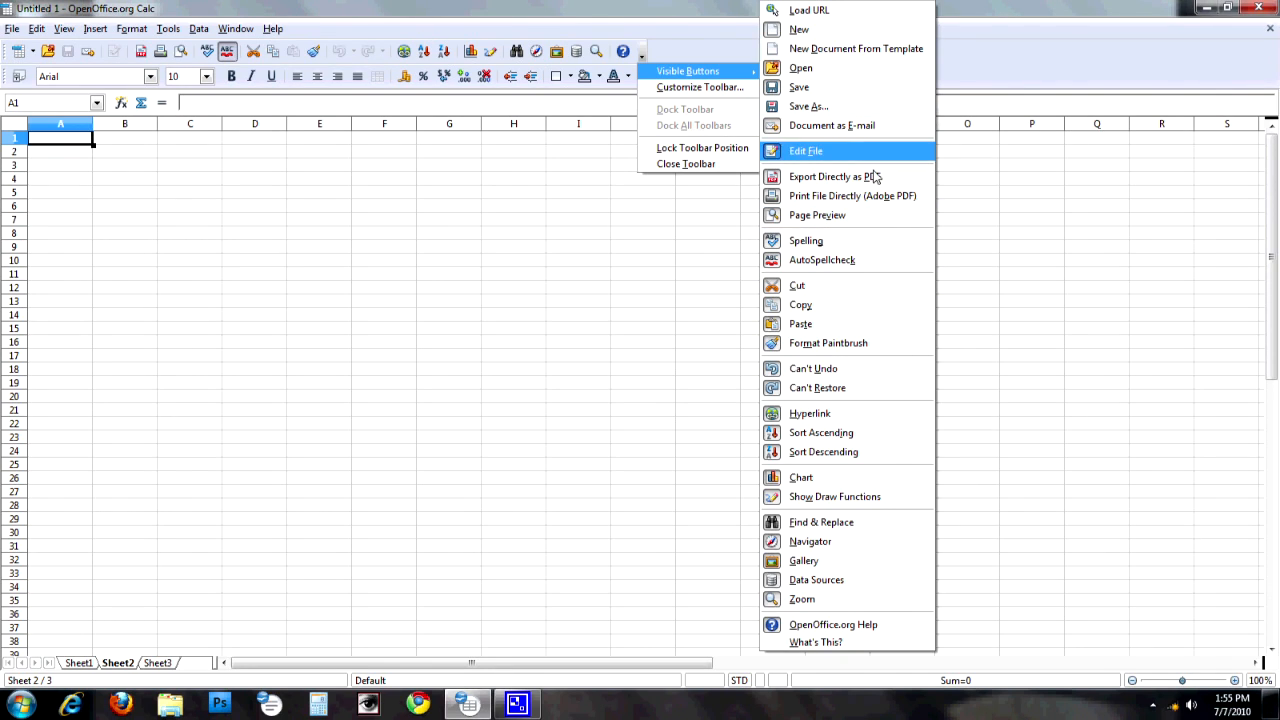
mouse_move(808, 412)
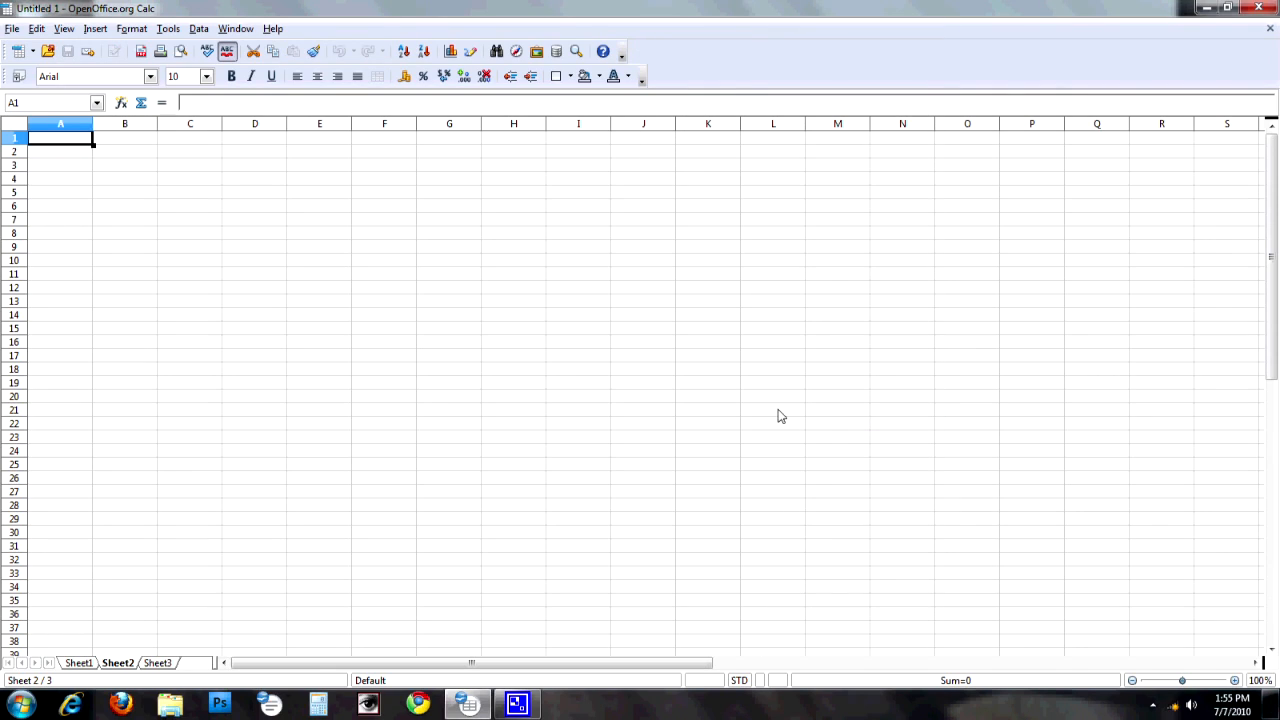
mouse_move(556, 40)
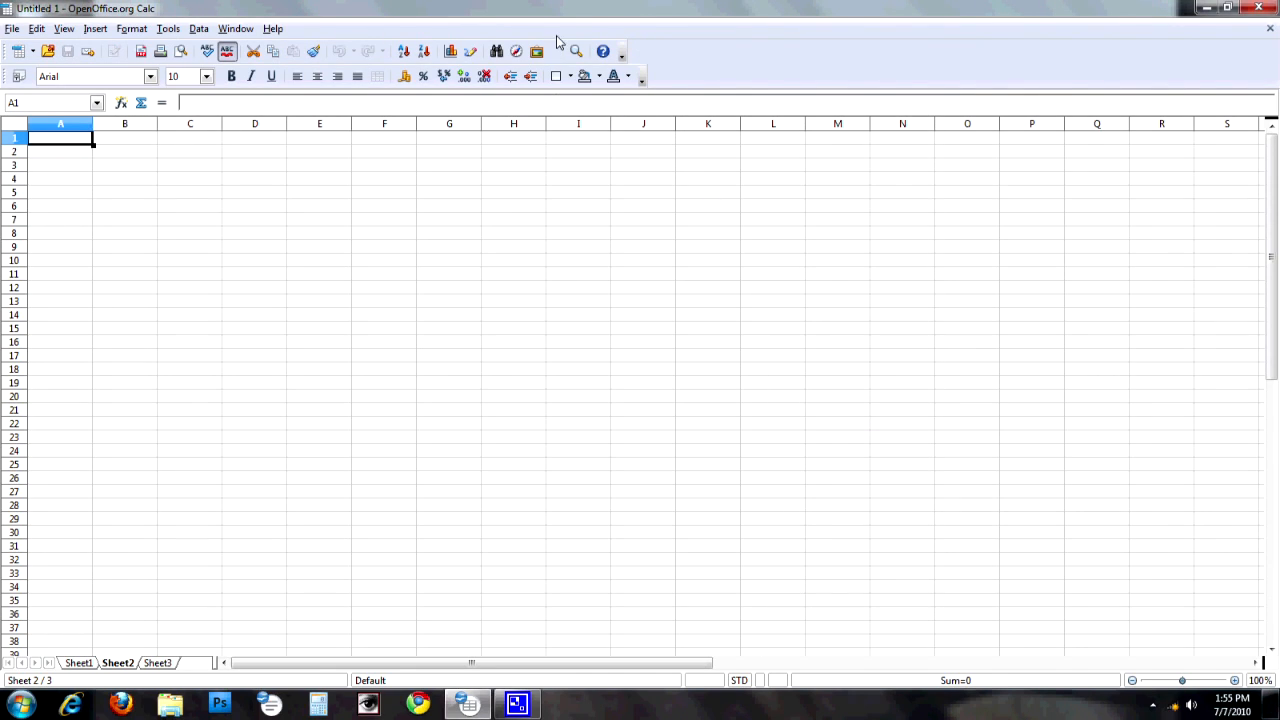
mouse_move(440, 52)
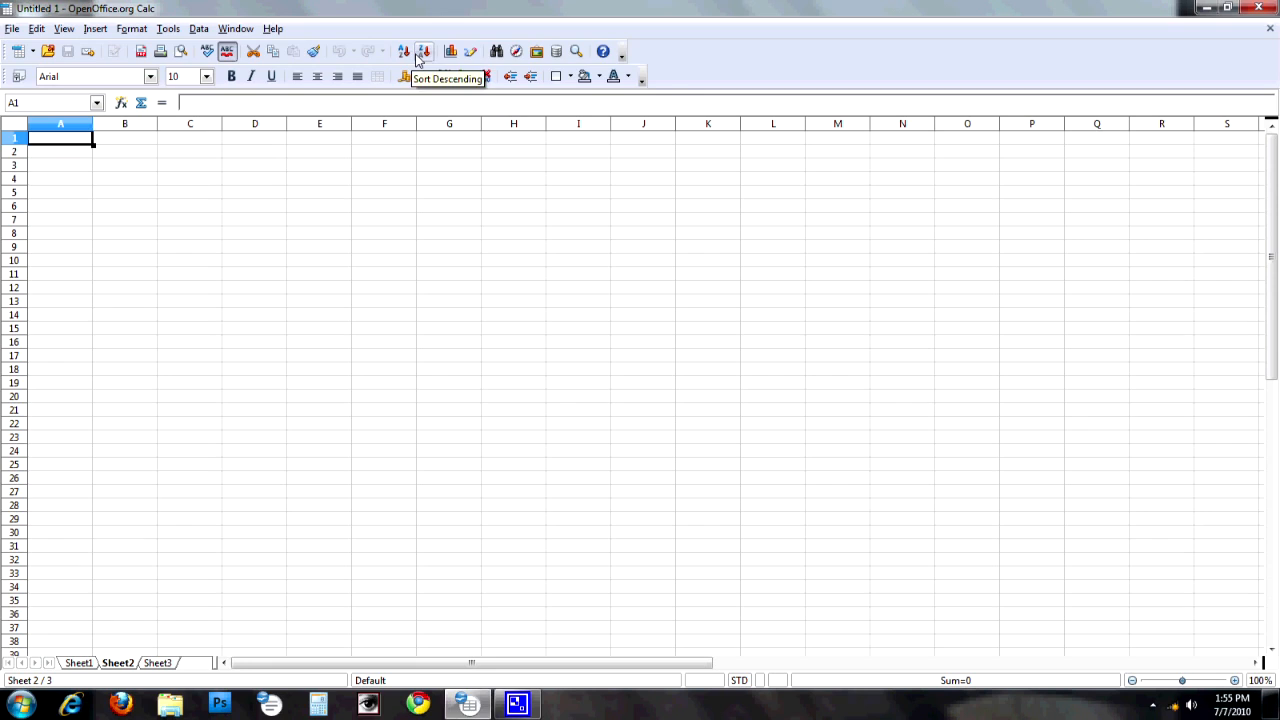
mouse_move(628, 62)
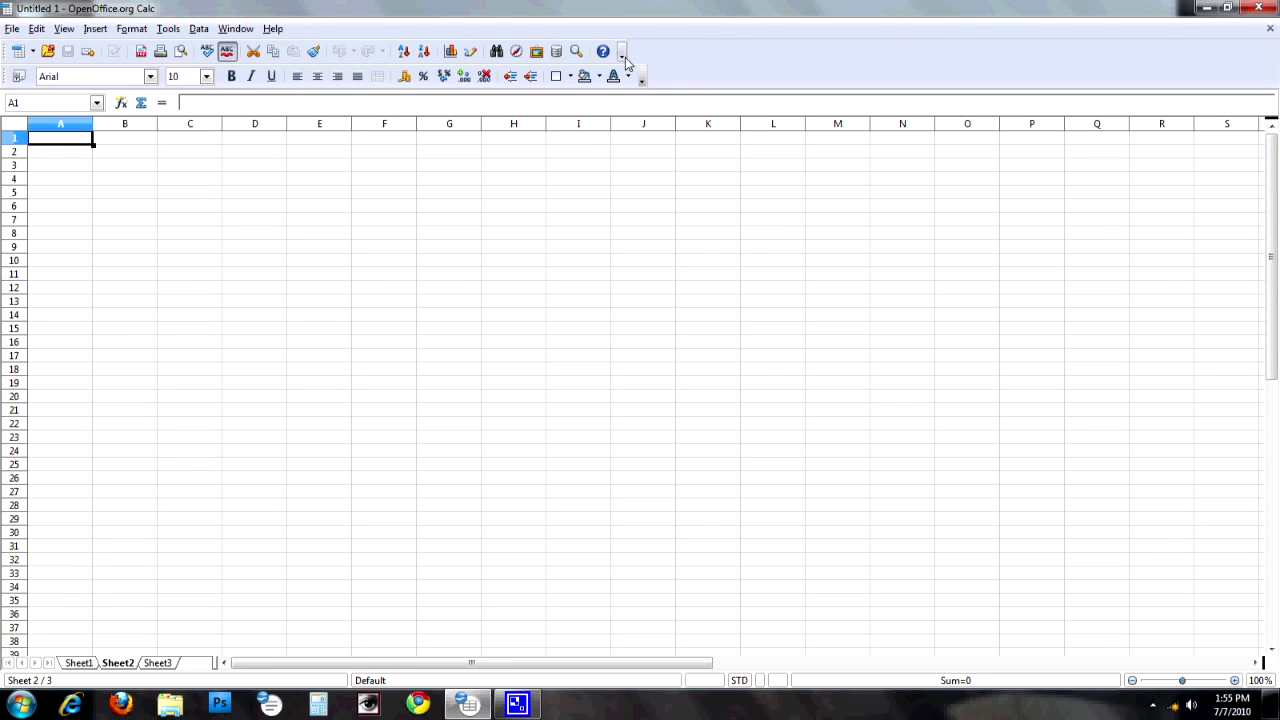
click(628, 52)
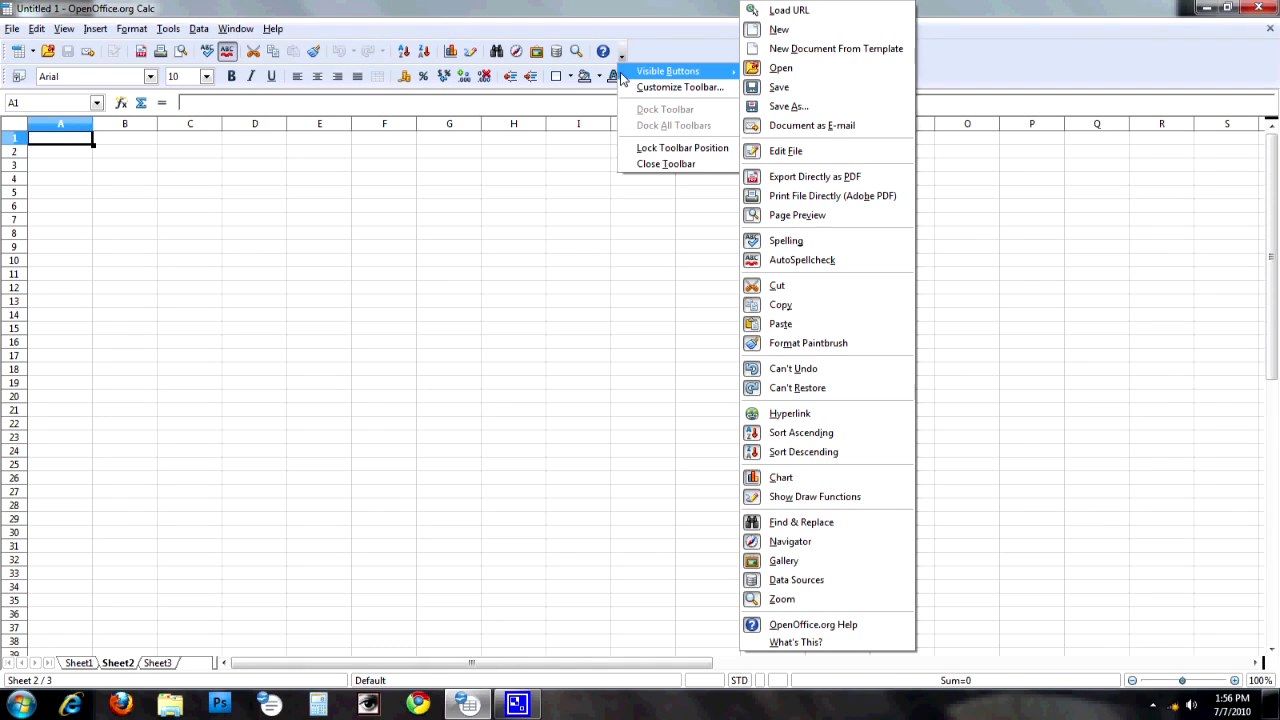
mouse_move(628, 76)
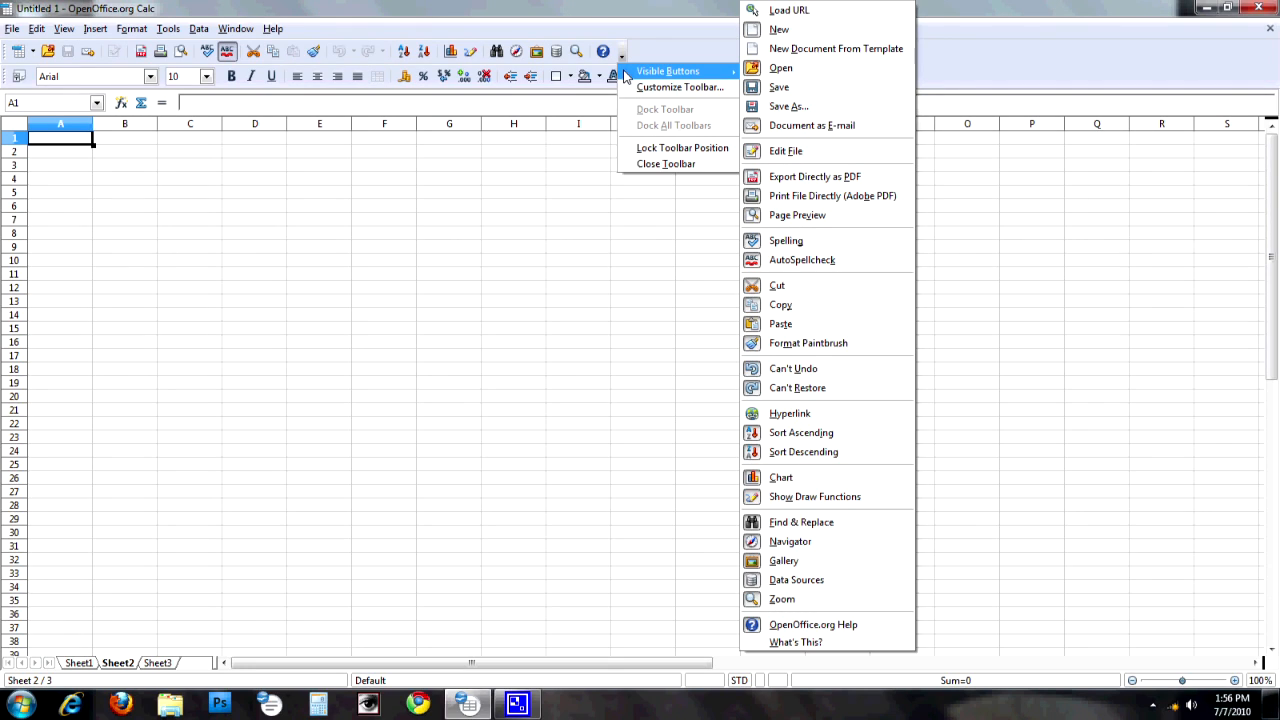
mouse_move(680, 88)
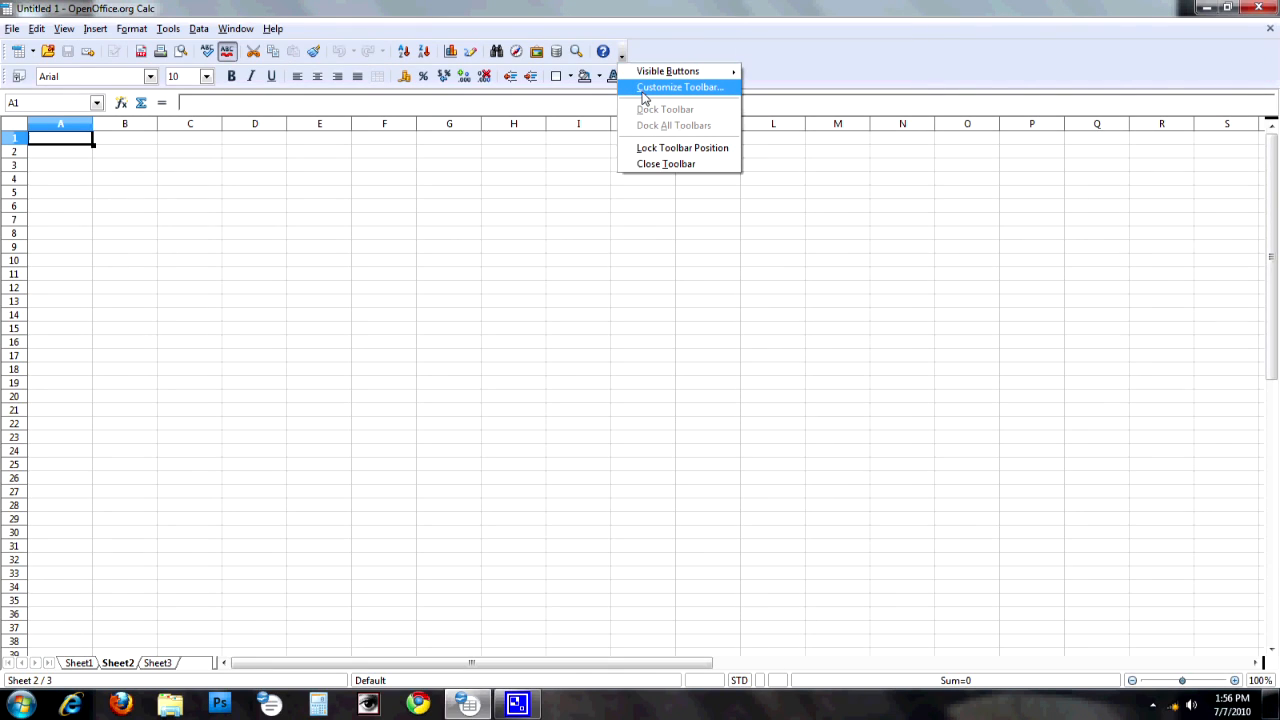
Step: In Customize Toolbars, move the Open command up so it precedes New
click(676, 88)
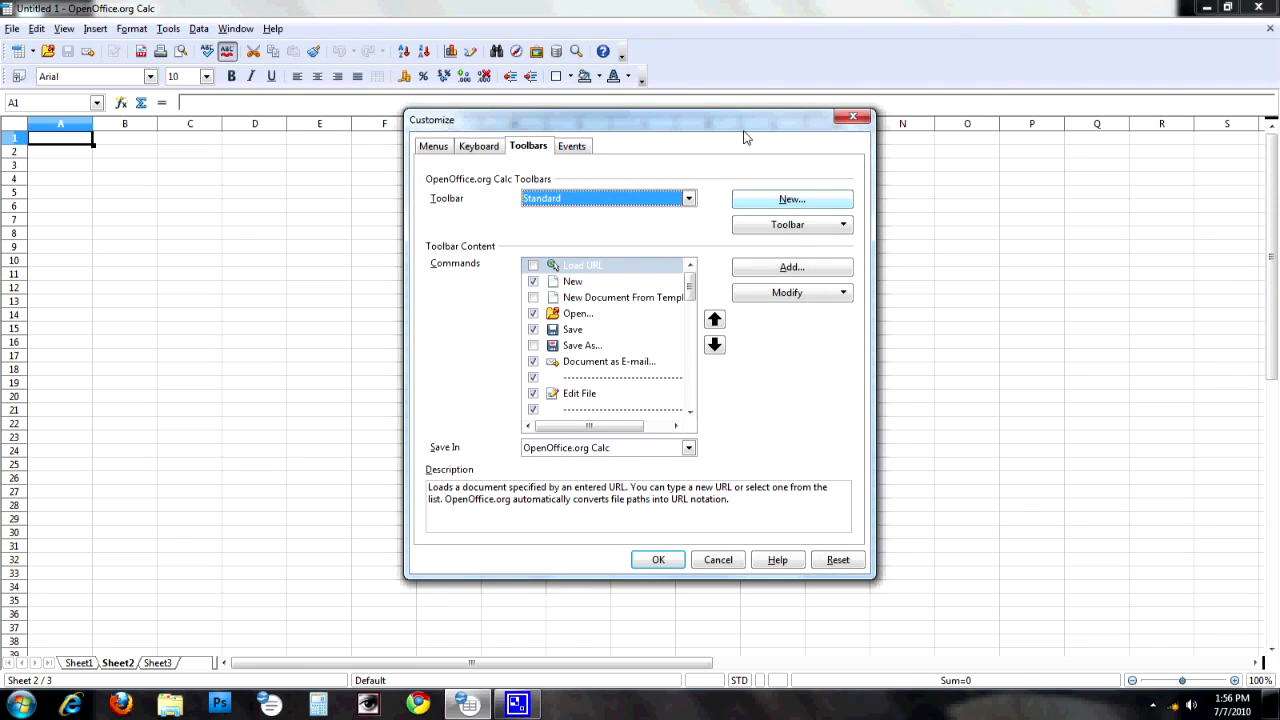
mouse_move(558, 168)
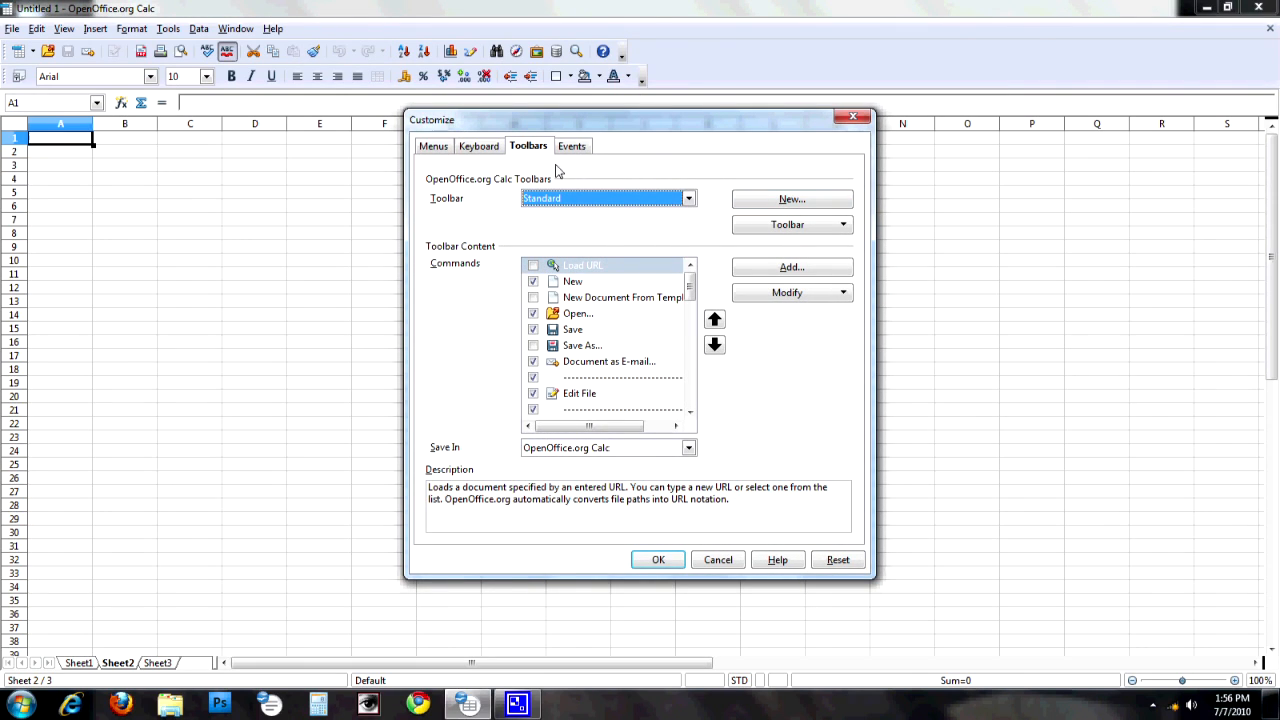
mouse_move(526, 168)
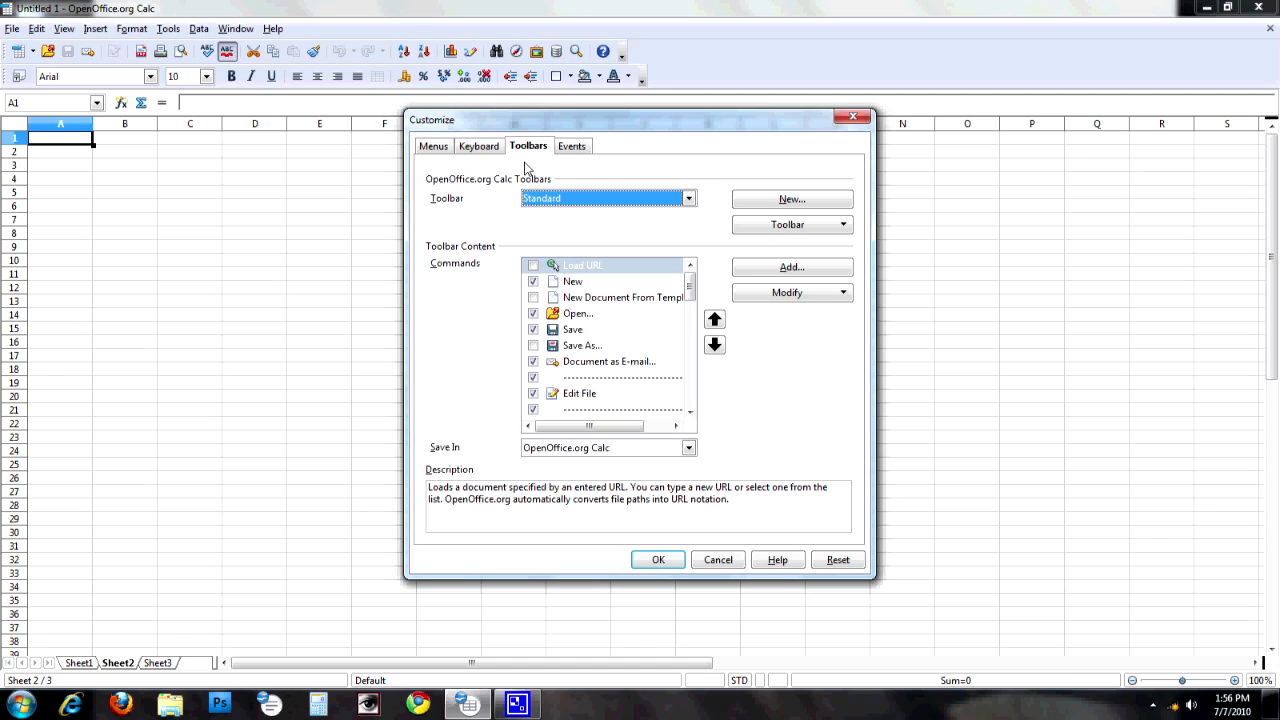
mouse_move(686, 212)
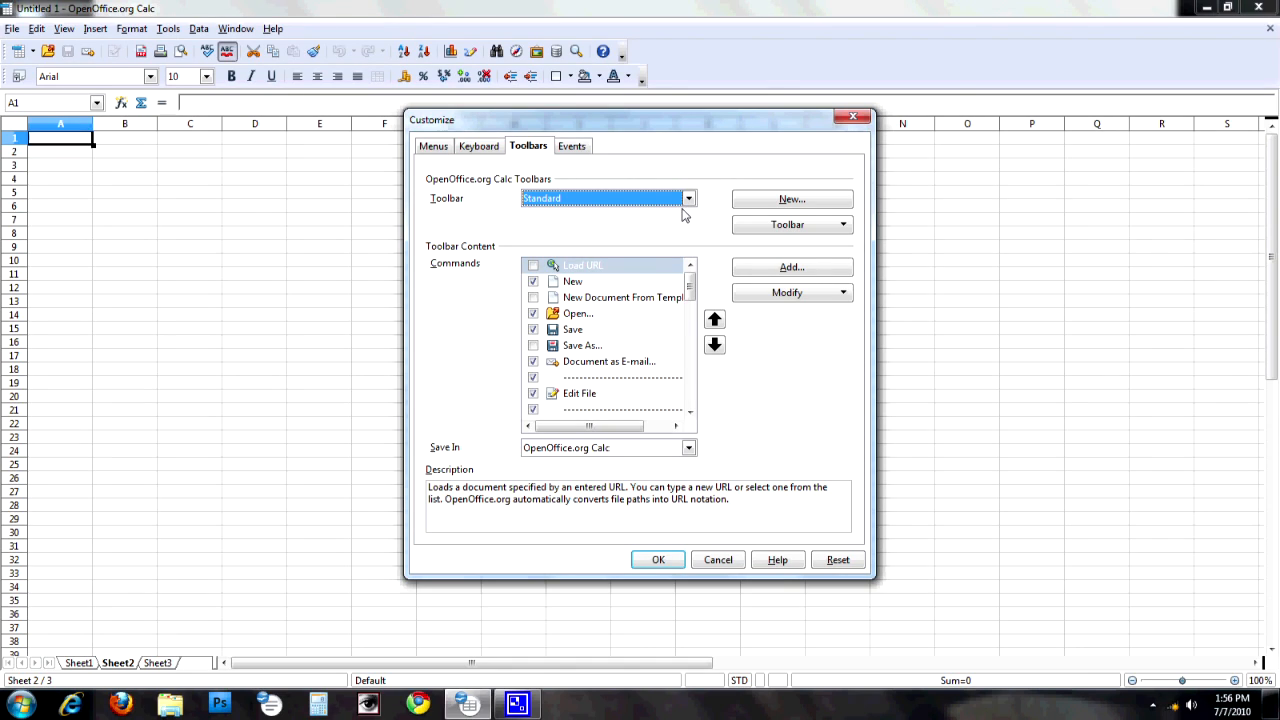
mouse_move(604, 200)
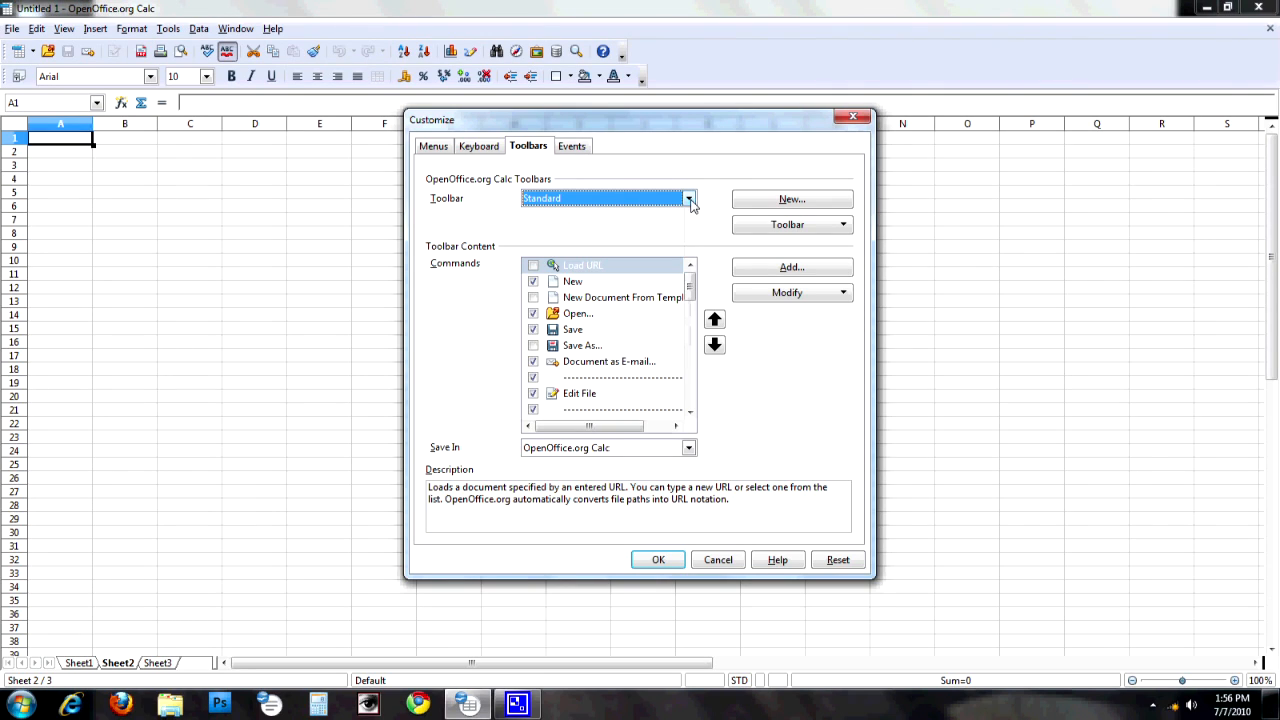
mouse_move(612, 334)
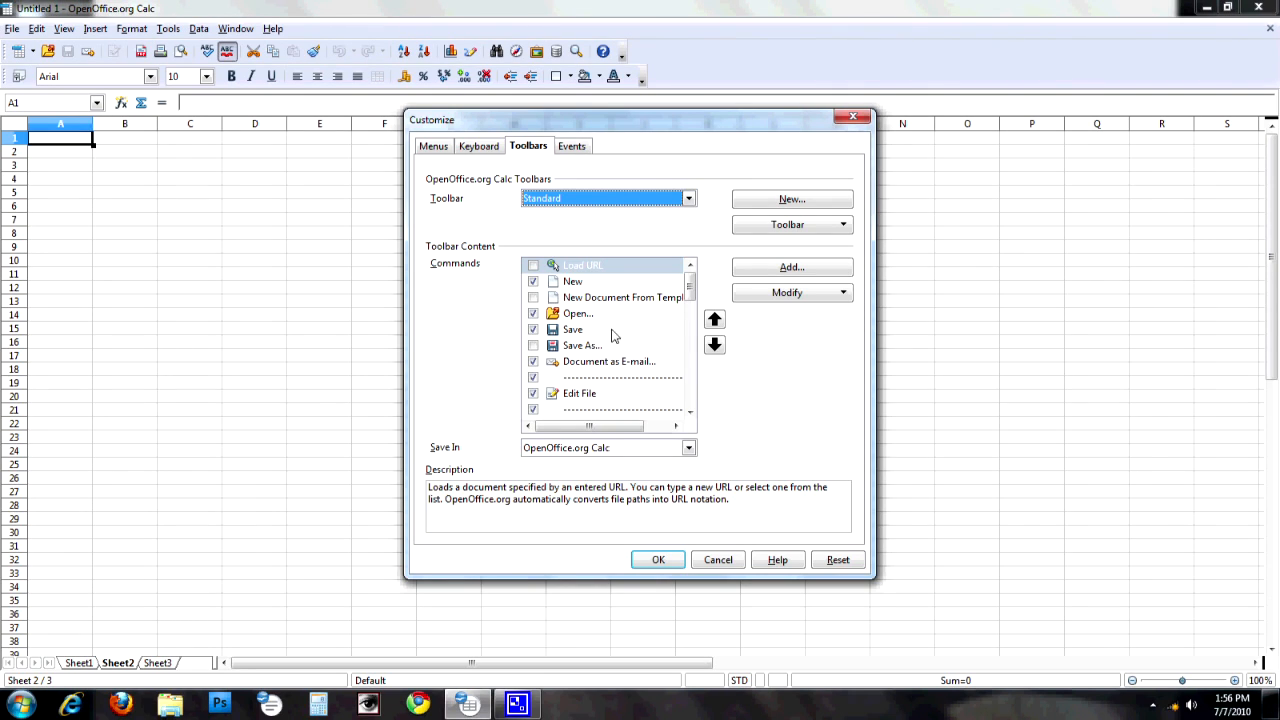
mouse_move(572, 322)
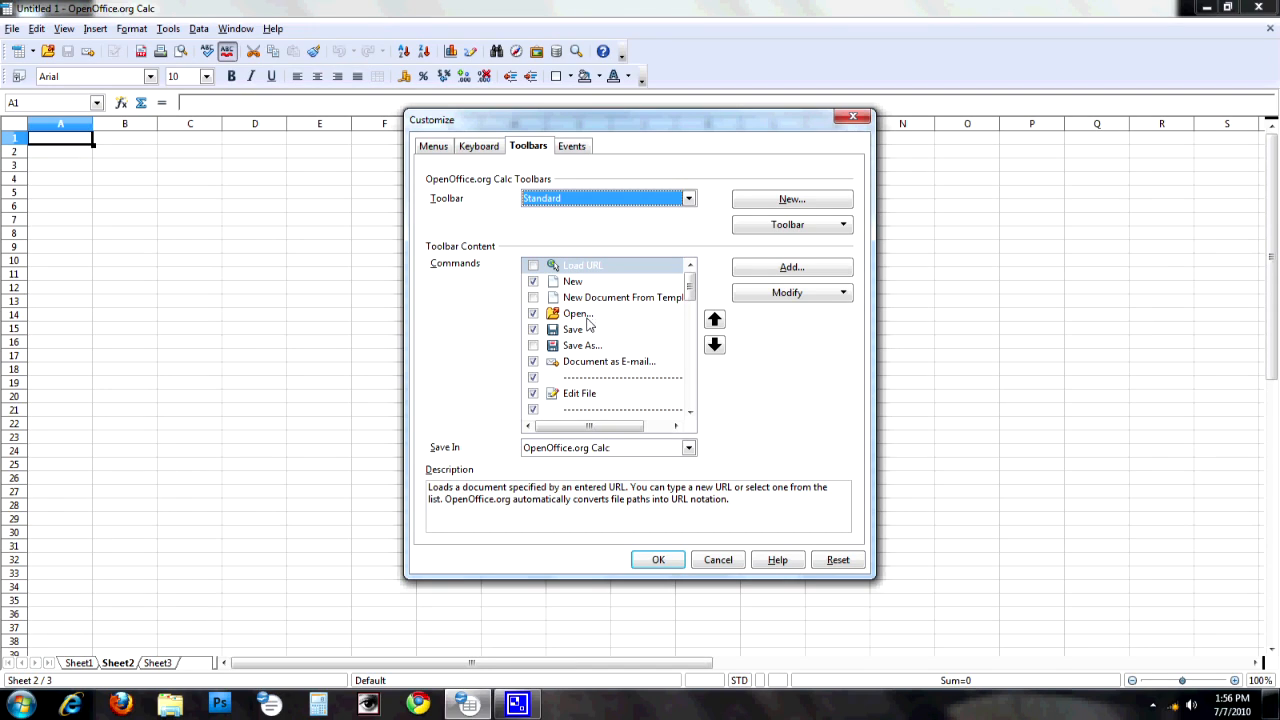
click(578, 312)
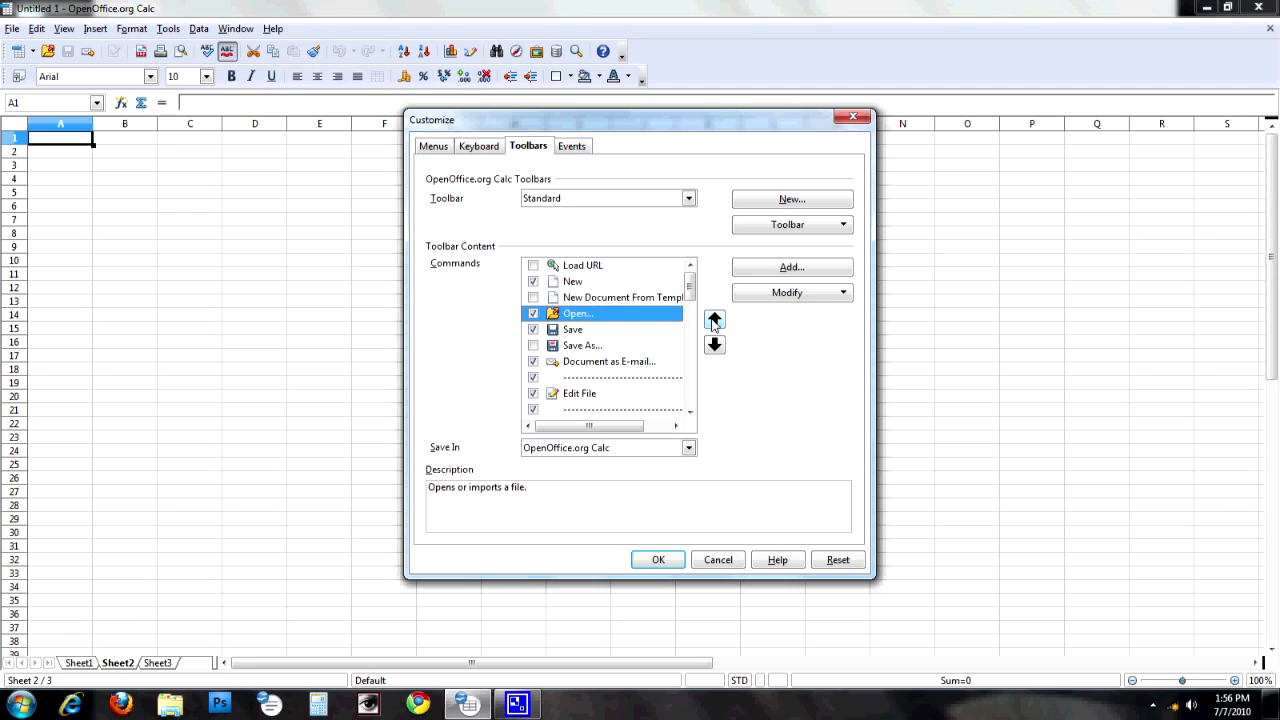
click(714, 320)
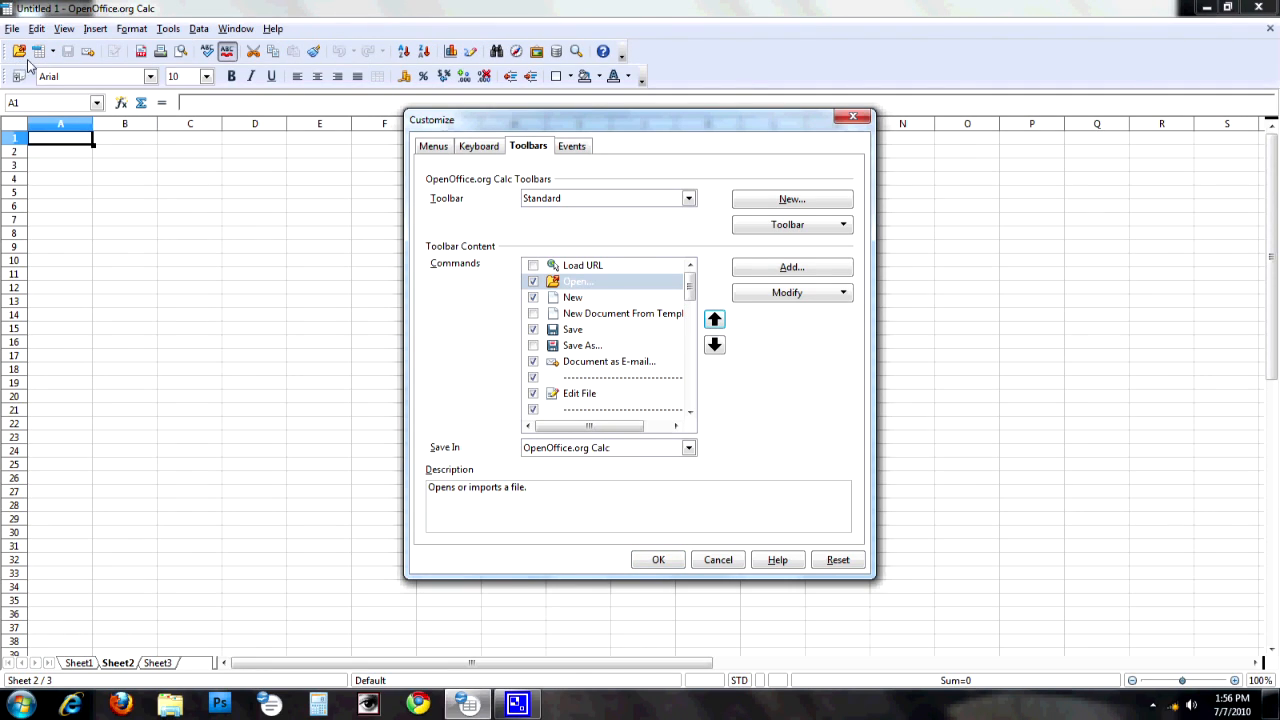
mouse_move(272, 146)
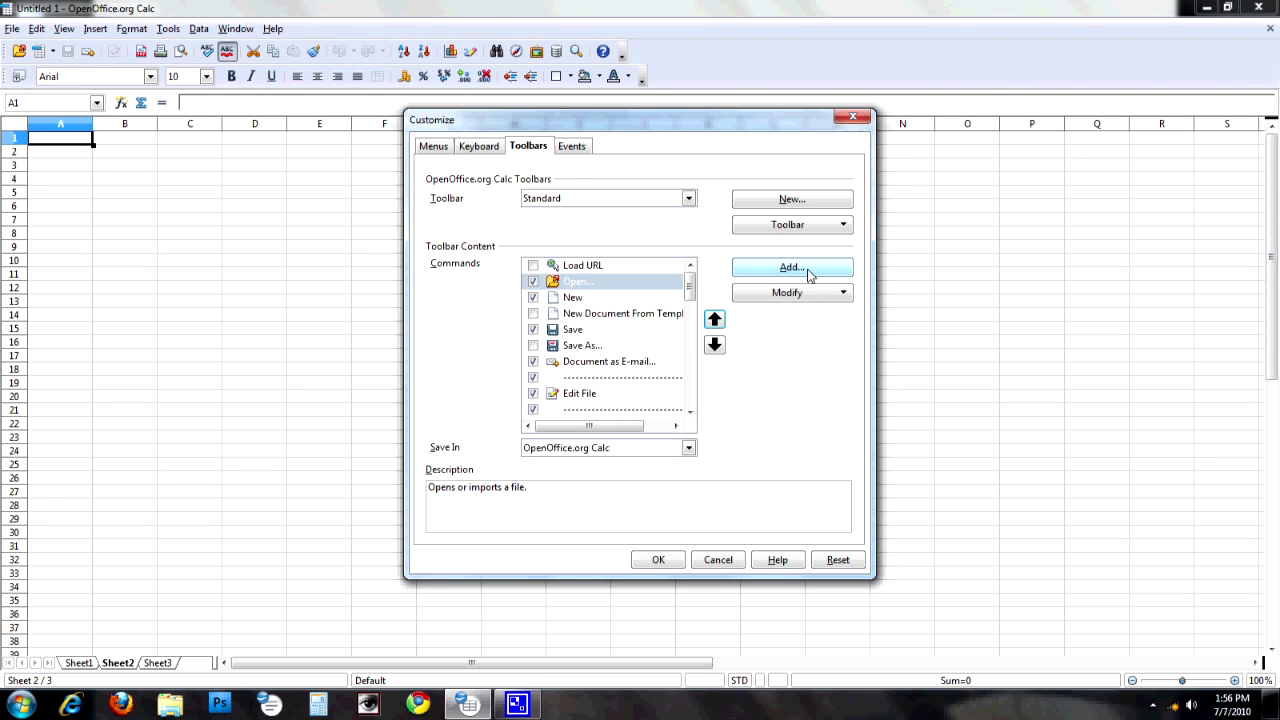
Step: Add the Edit category's Delete Columns command to the Standard toolbar after Open
click(792, 268)
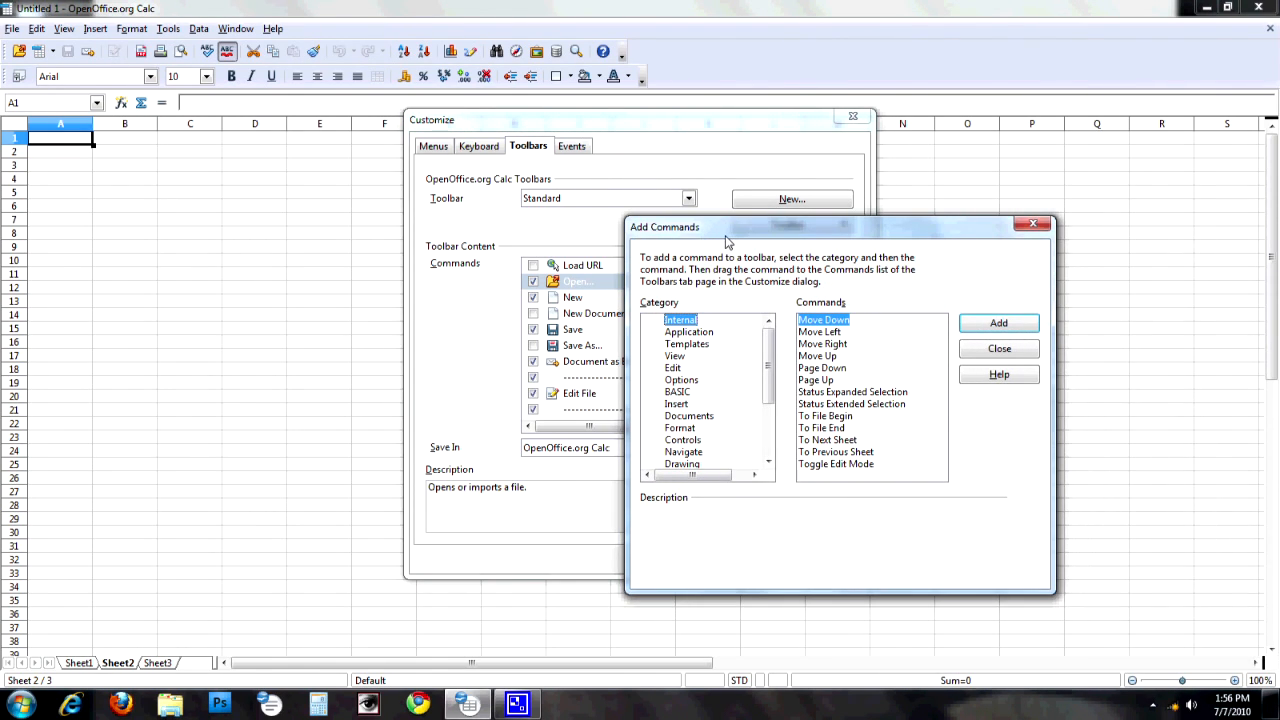
mouse_move(656, 316)
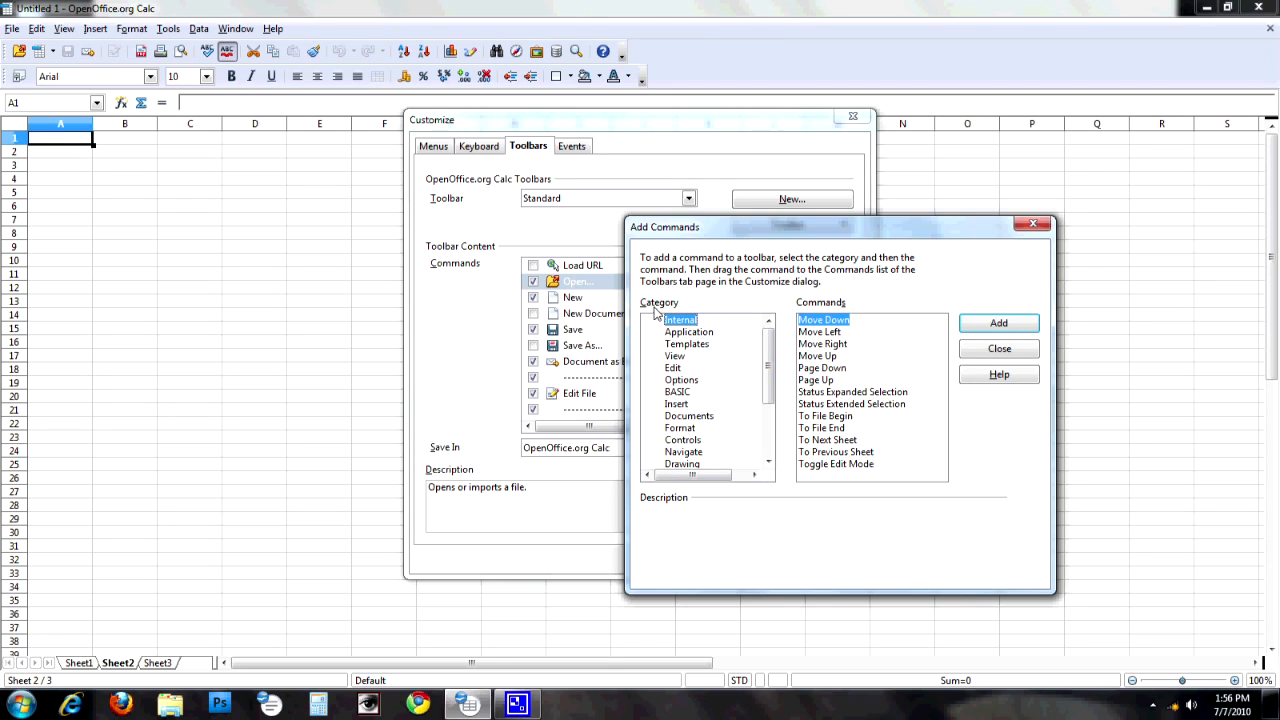
mouse_move(708, 388)
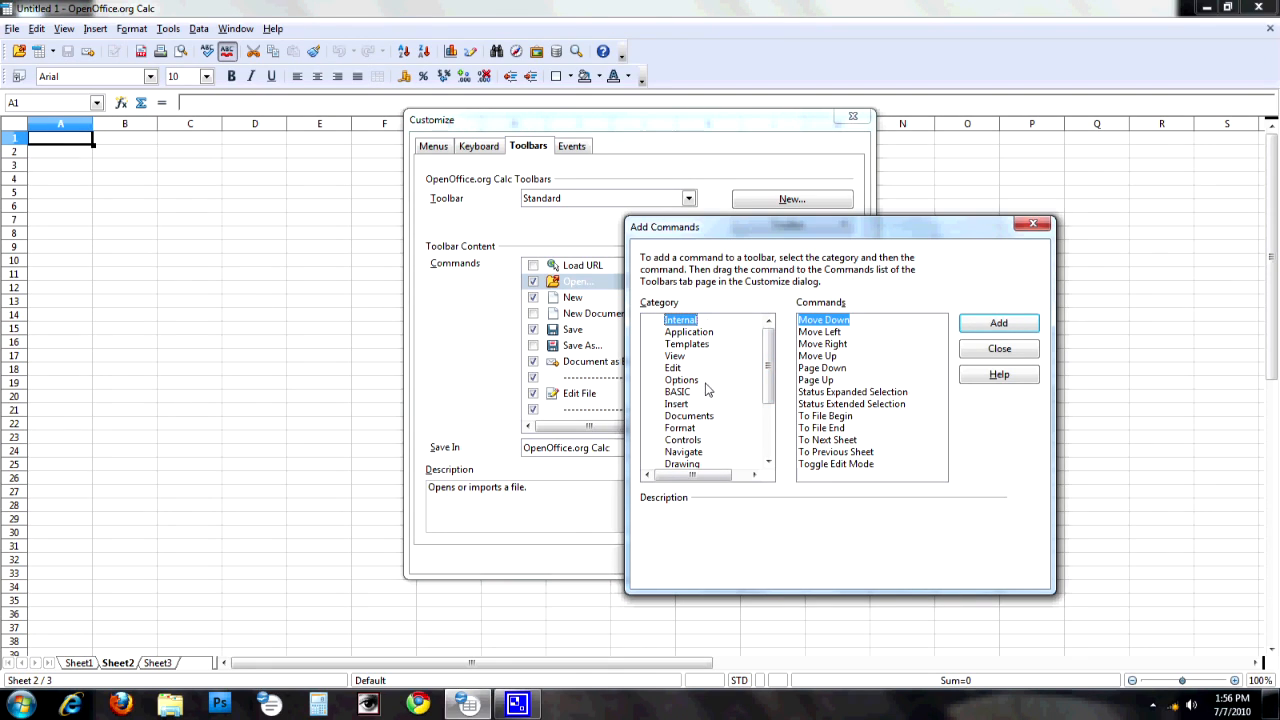
mouse_move(296, 196)
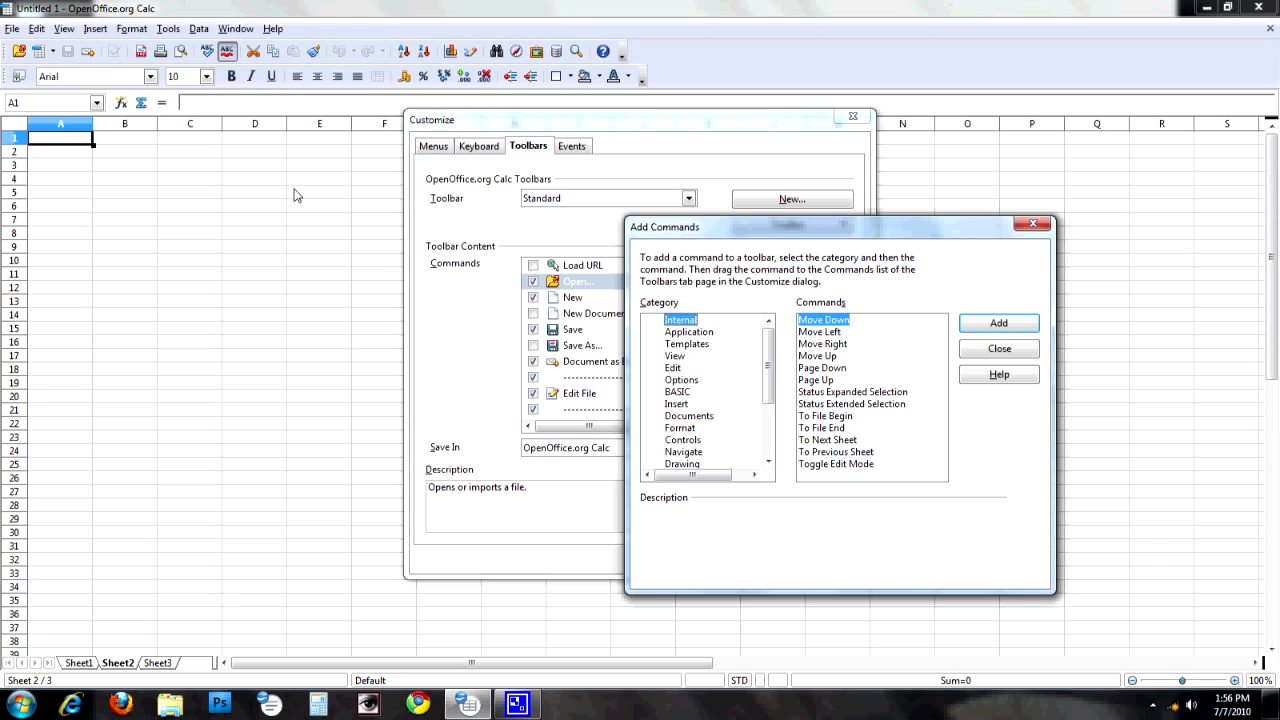
mouse_move(696, 352)
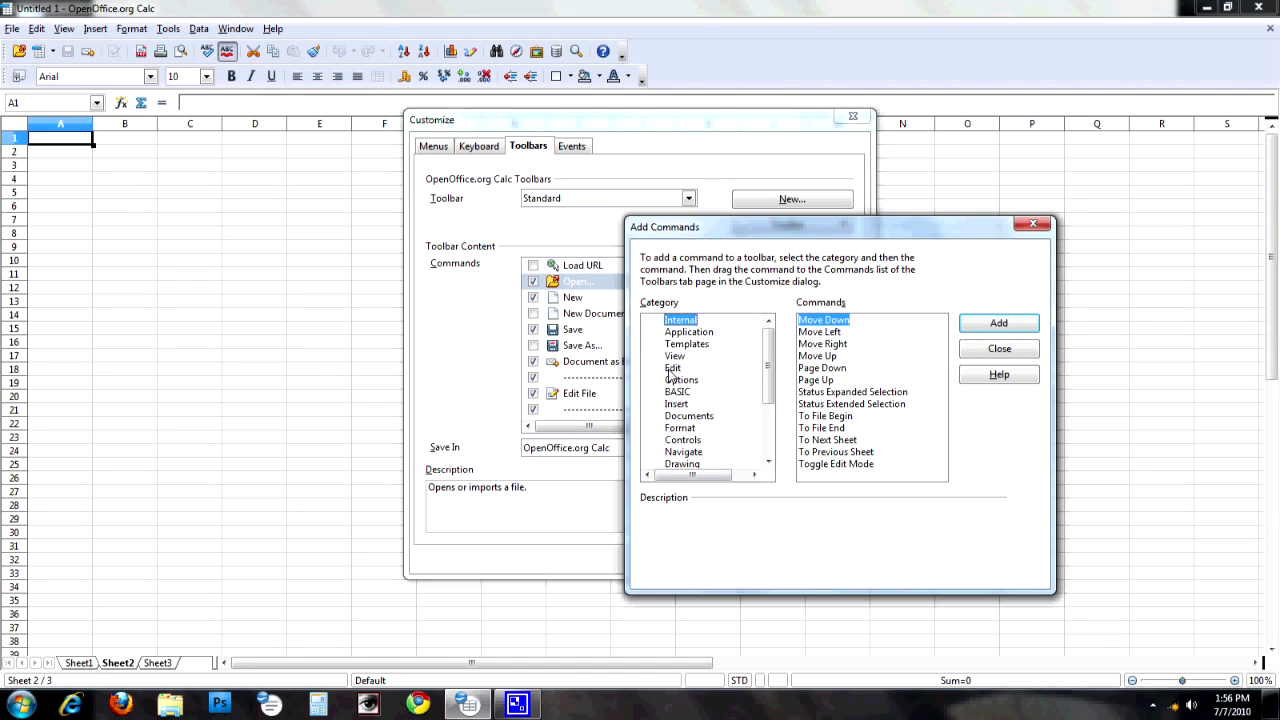
click(672, 368)
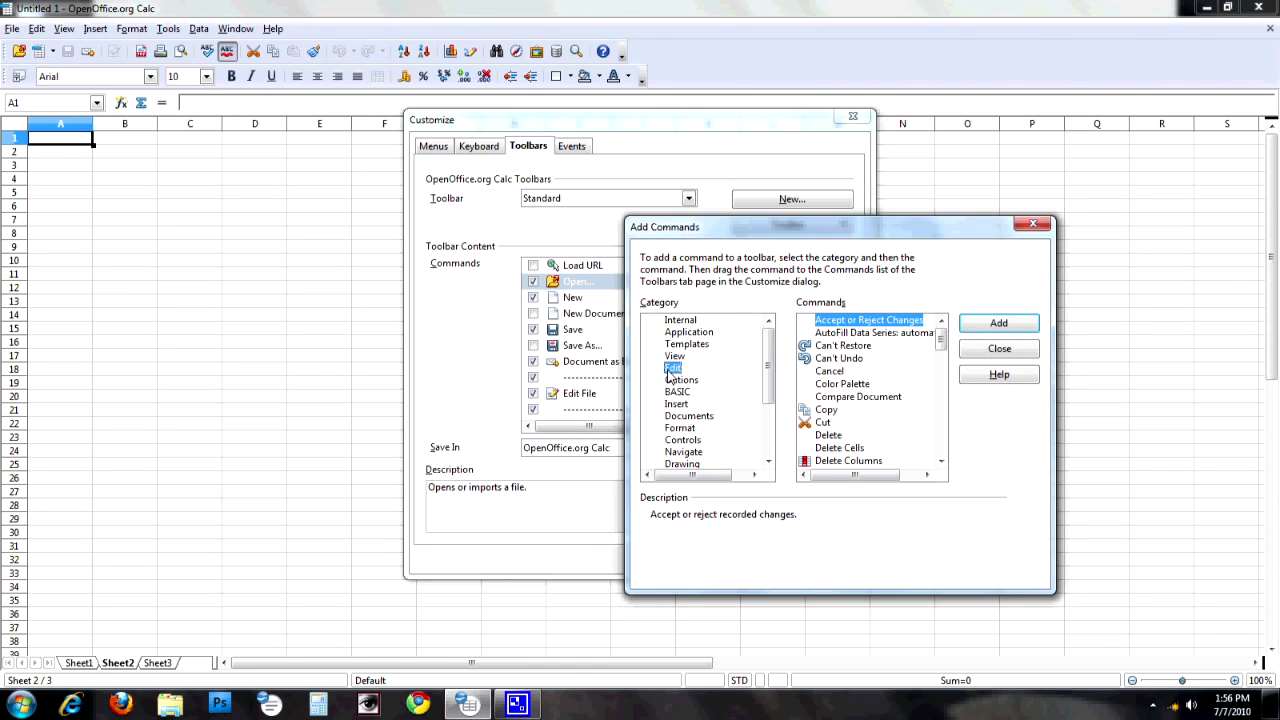
scroll(down, 3)
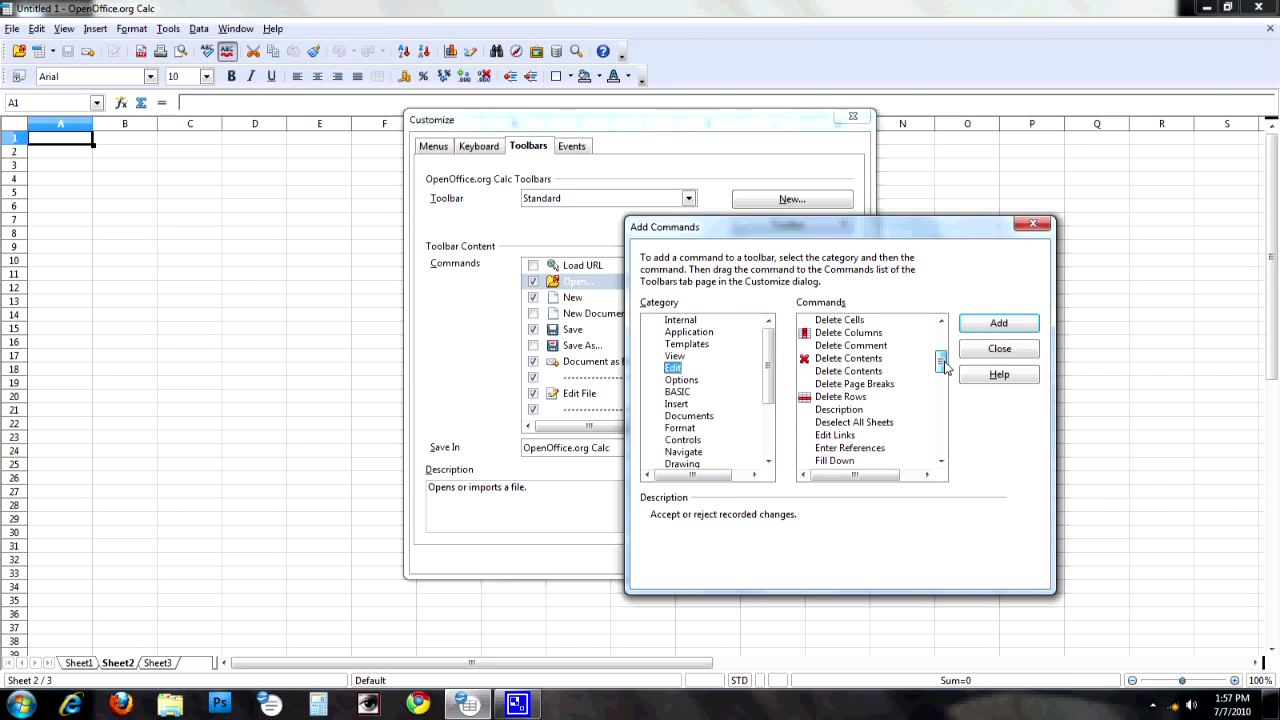
click(848, 332)
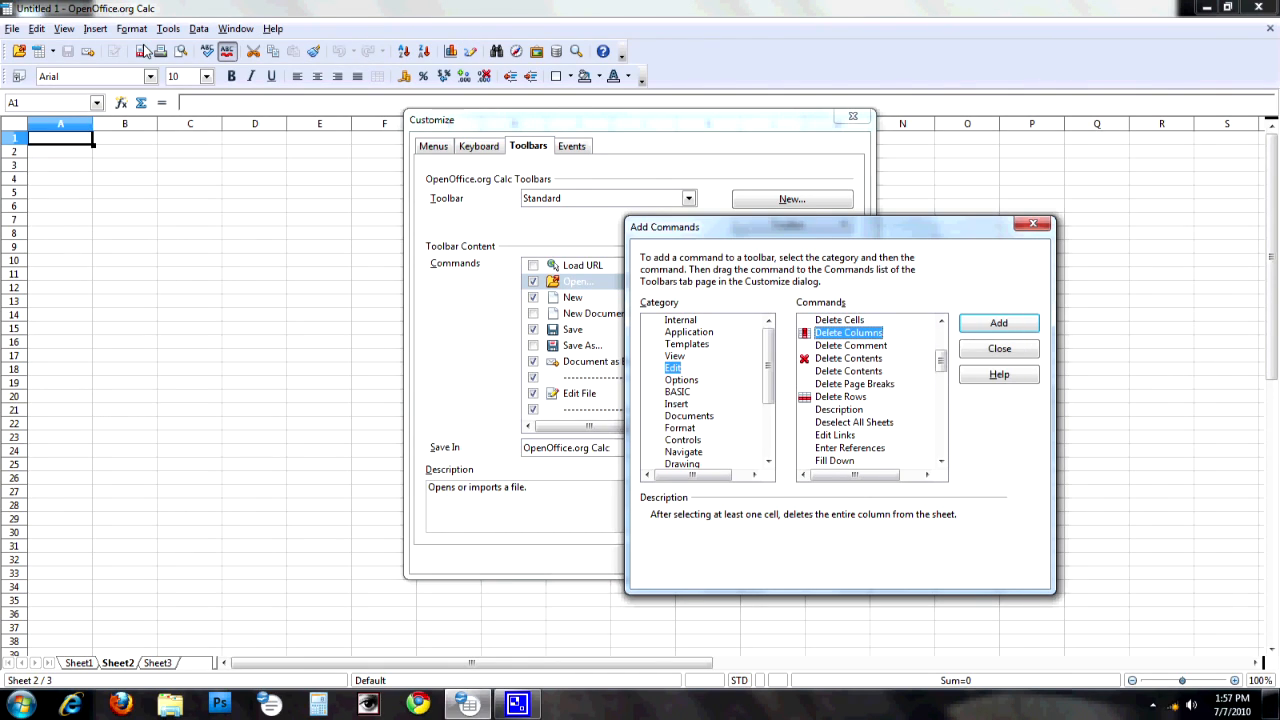
mouse_move(240, 216)
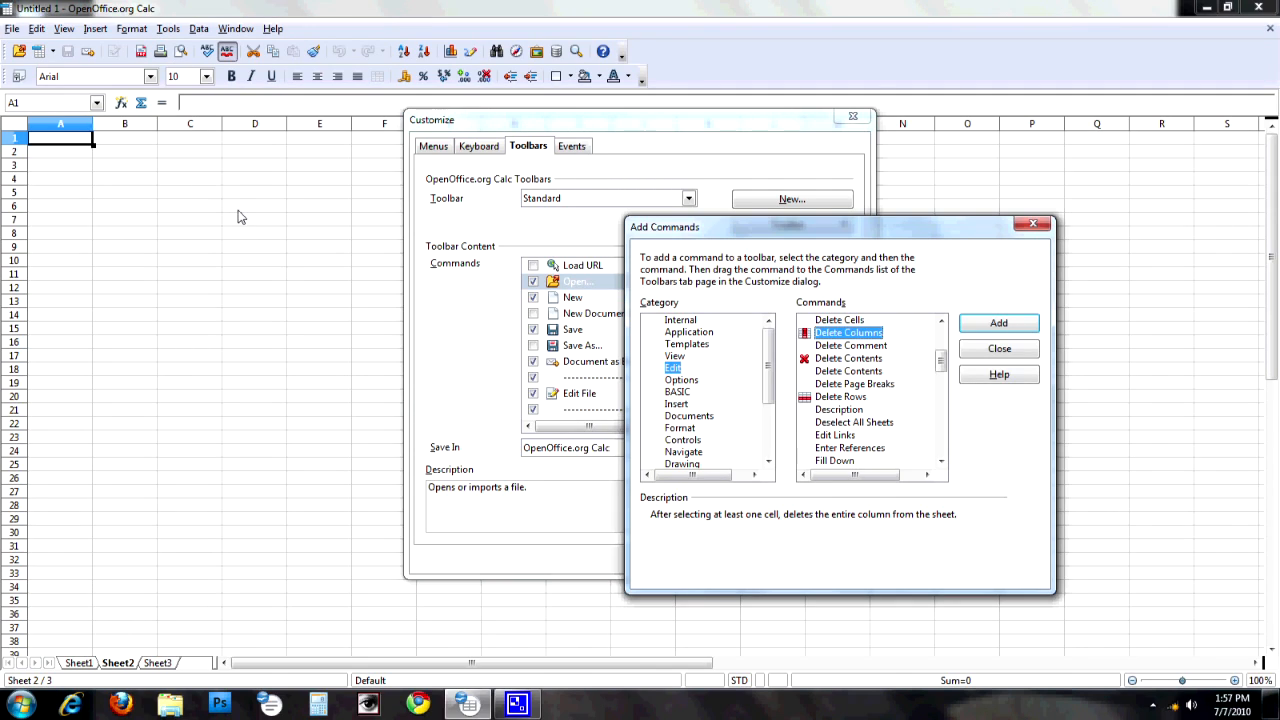
mouse_move(848, 332)
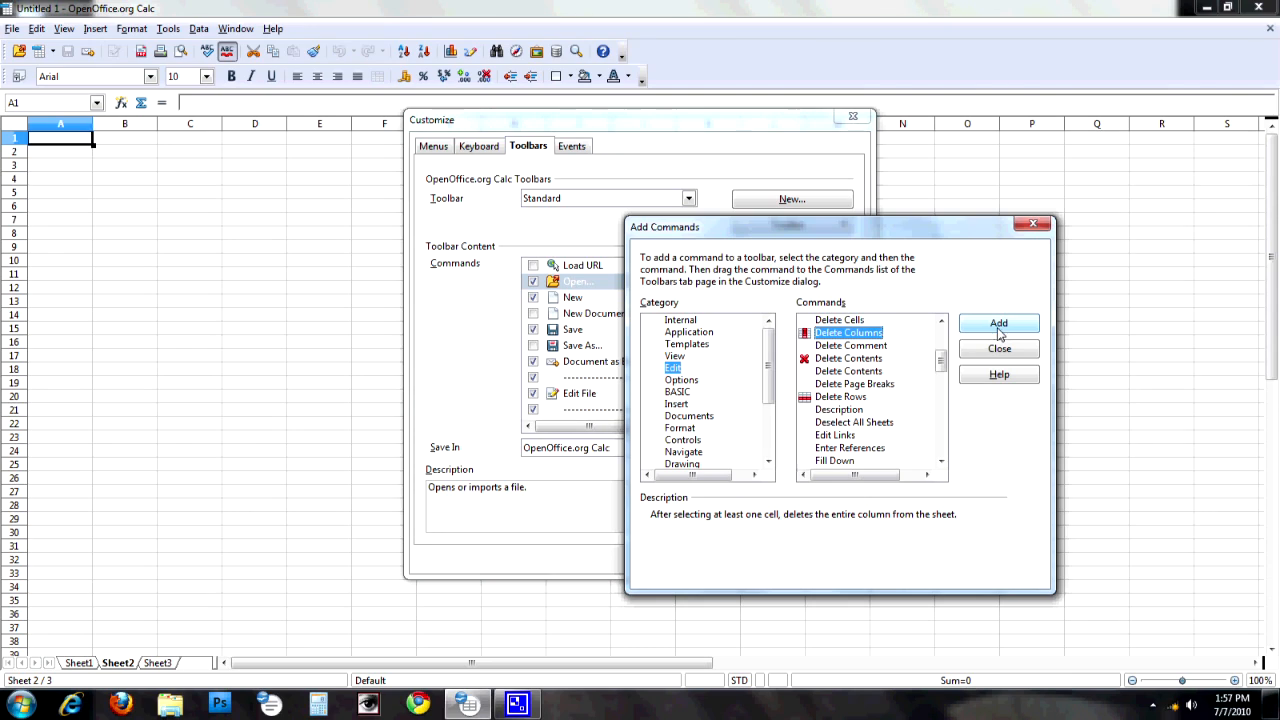
click(998, 322)
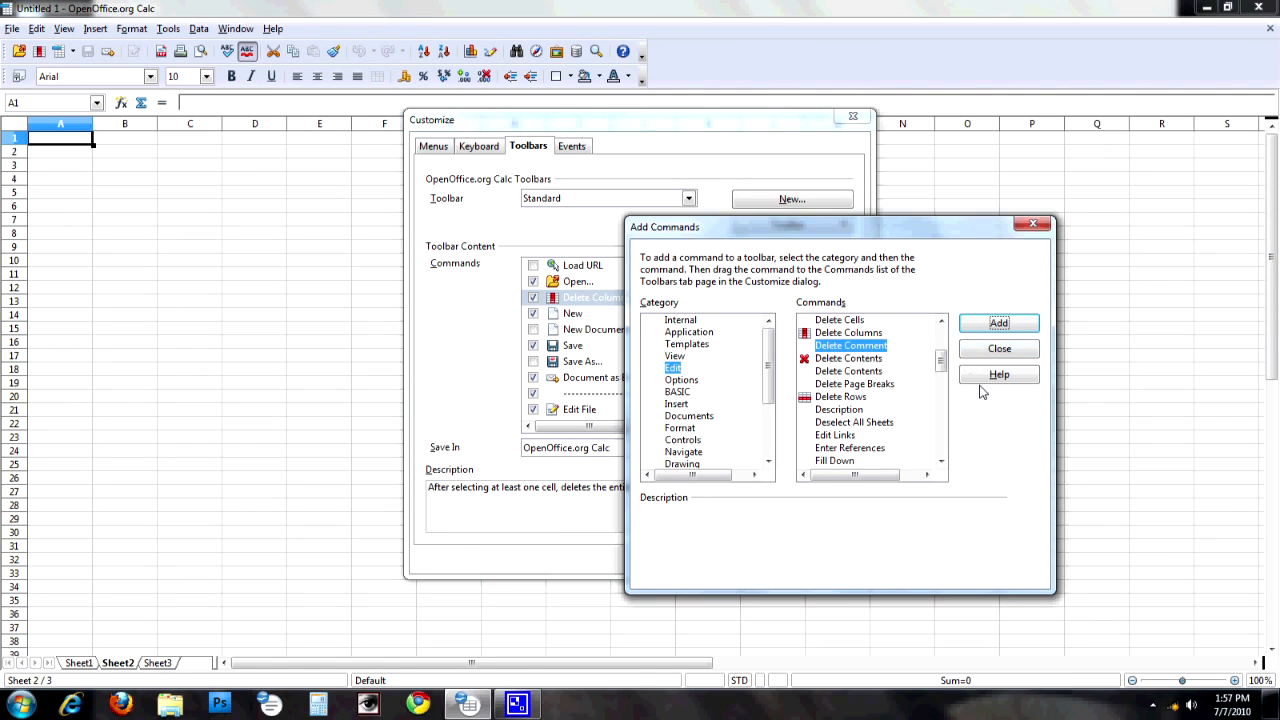
Step: Close the Add Commands dialog, leaving Delete Columns after Open in the list
click(998, 348)
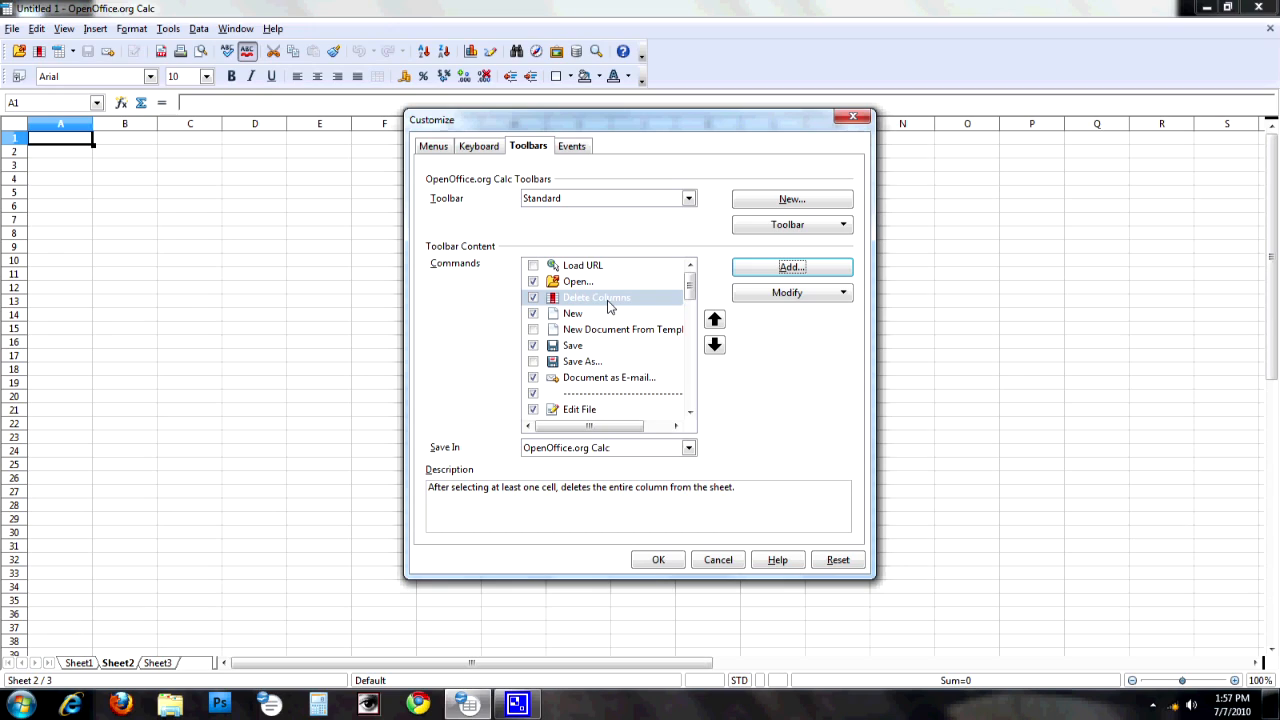
mouse_move(552, 392)
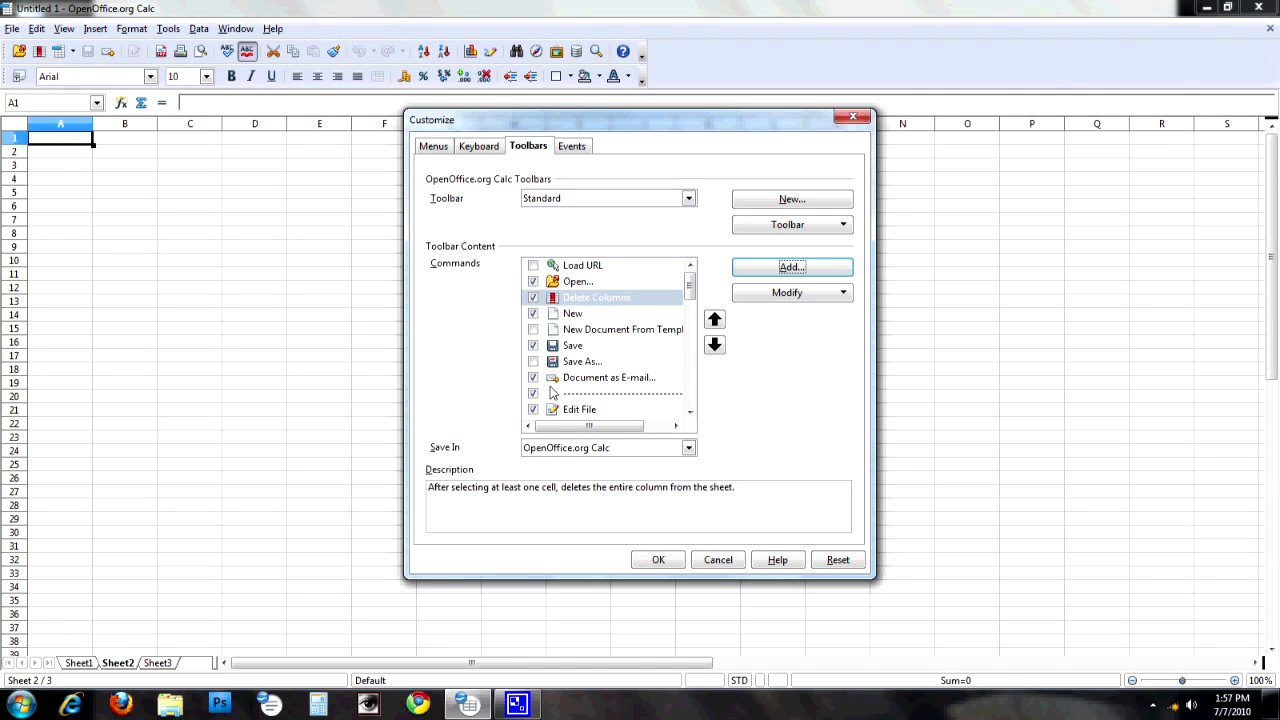
mouse_move(576, 312)
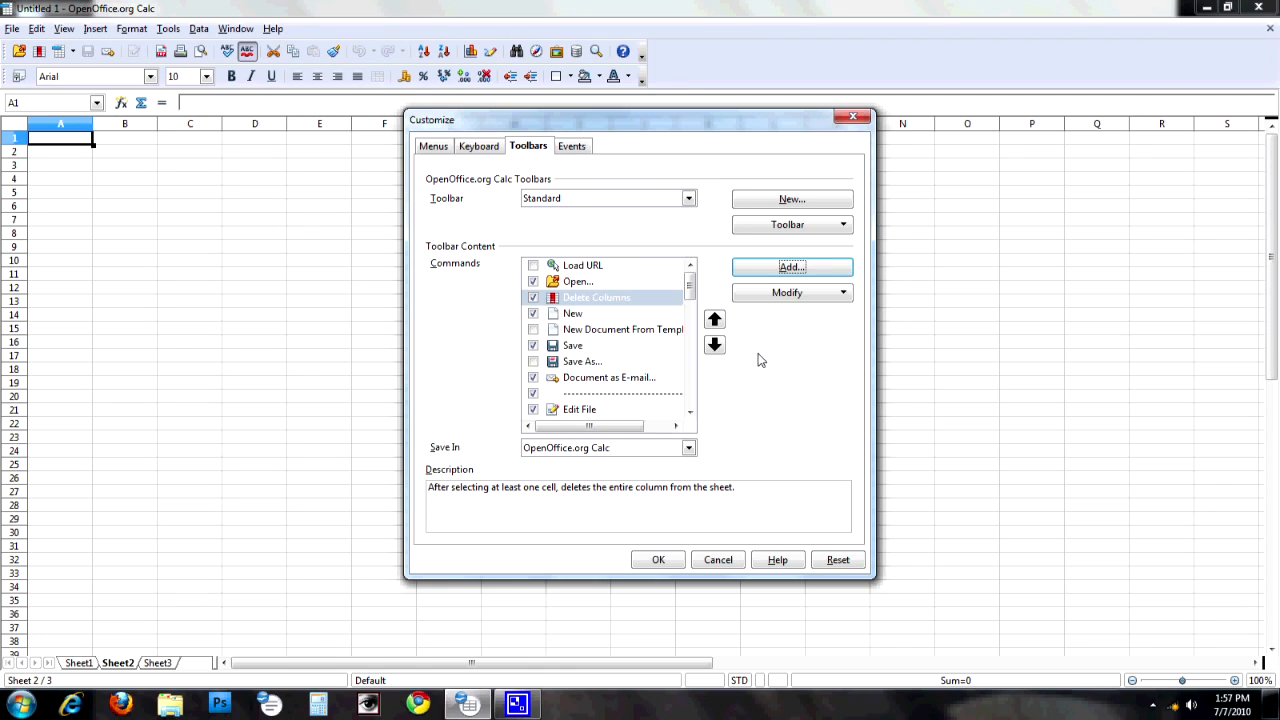
mouse_move(756, 364)
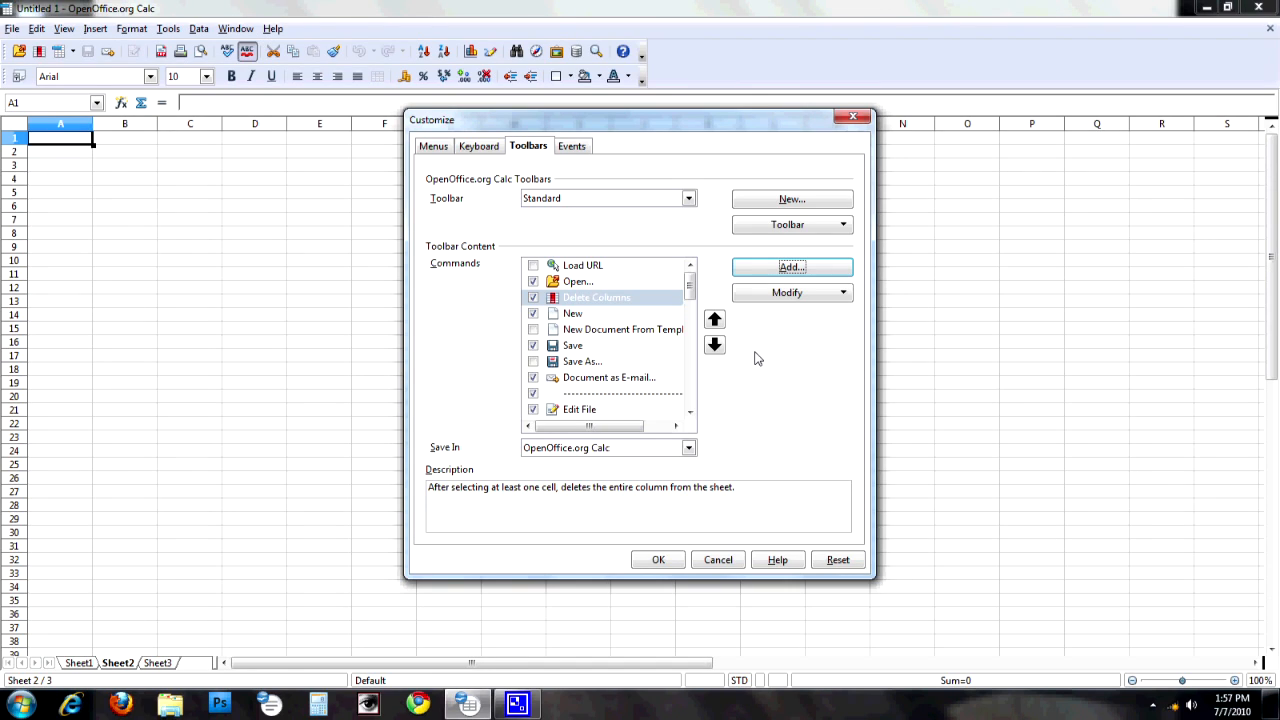
mouse_move(756, 352)
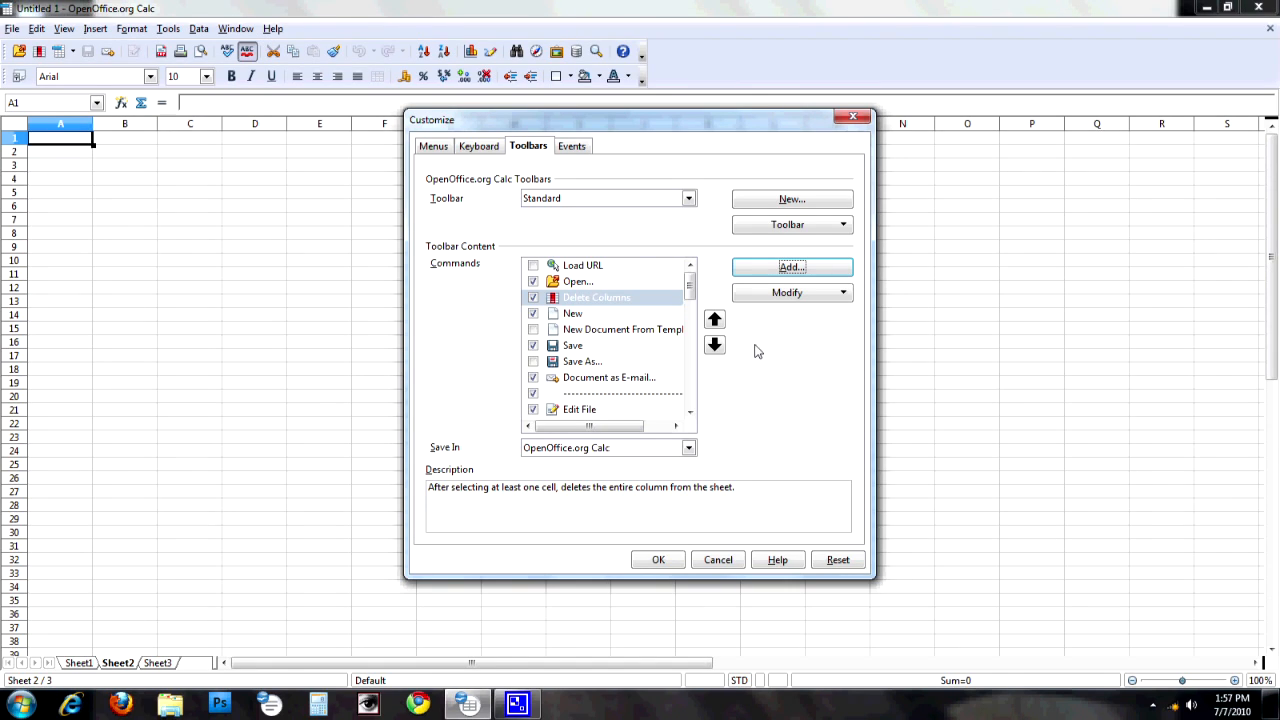
mouse_move(826, 200)
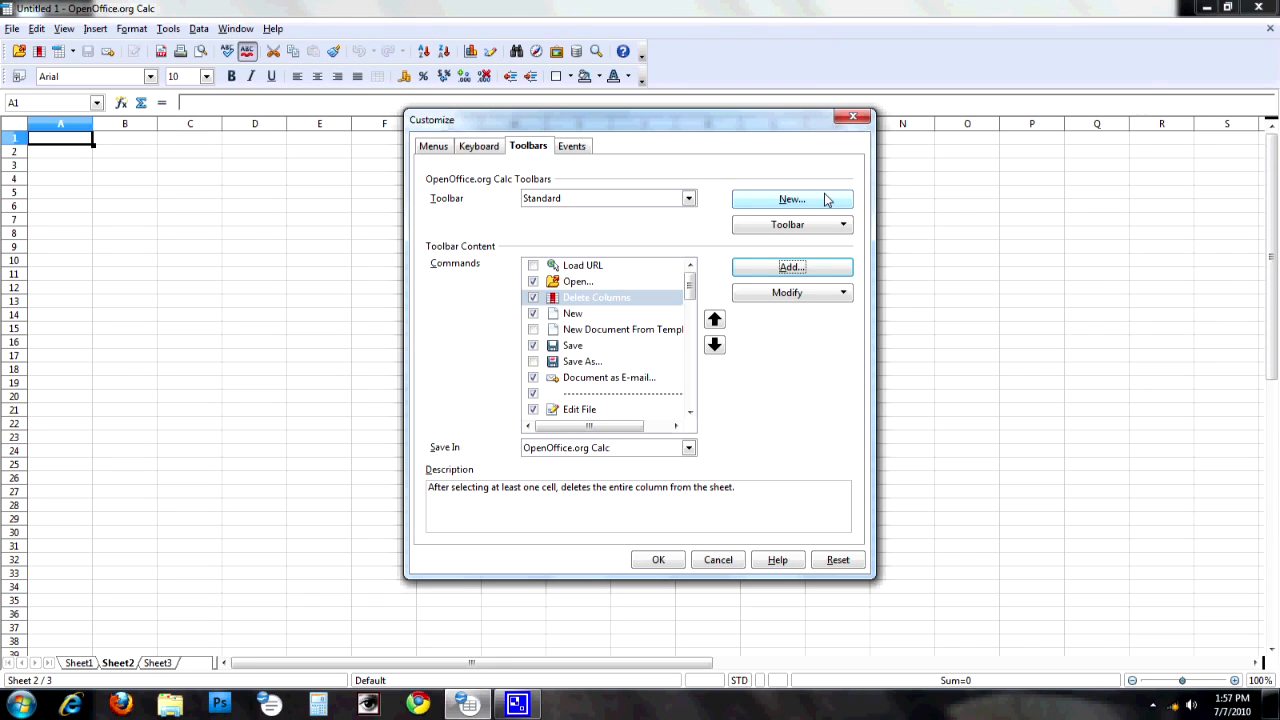
Step: Name the new toolbar 'April's Toolbar' and store it in OpenOffice.org Calc
click(792, 200)
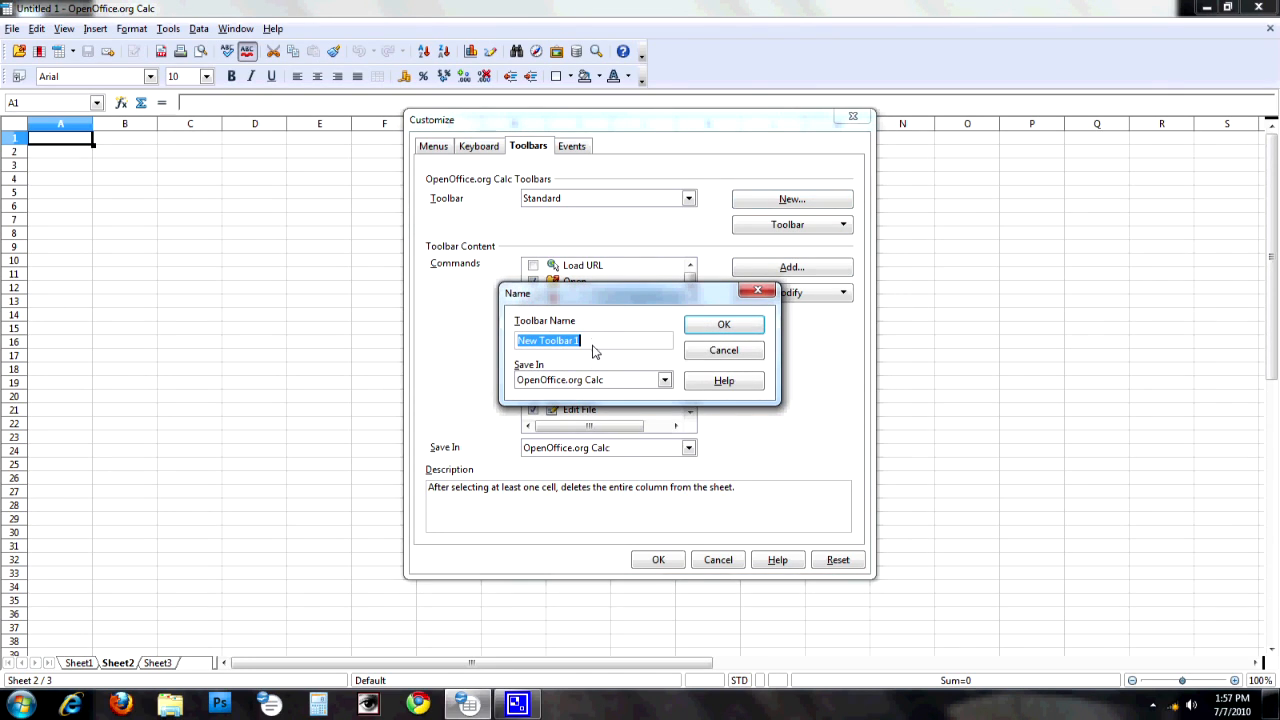
text(April's Too)
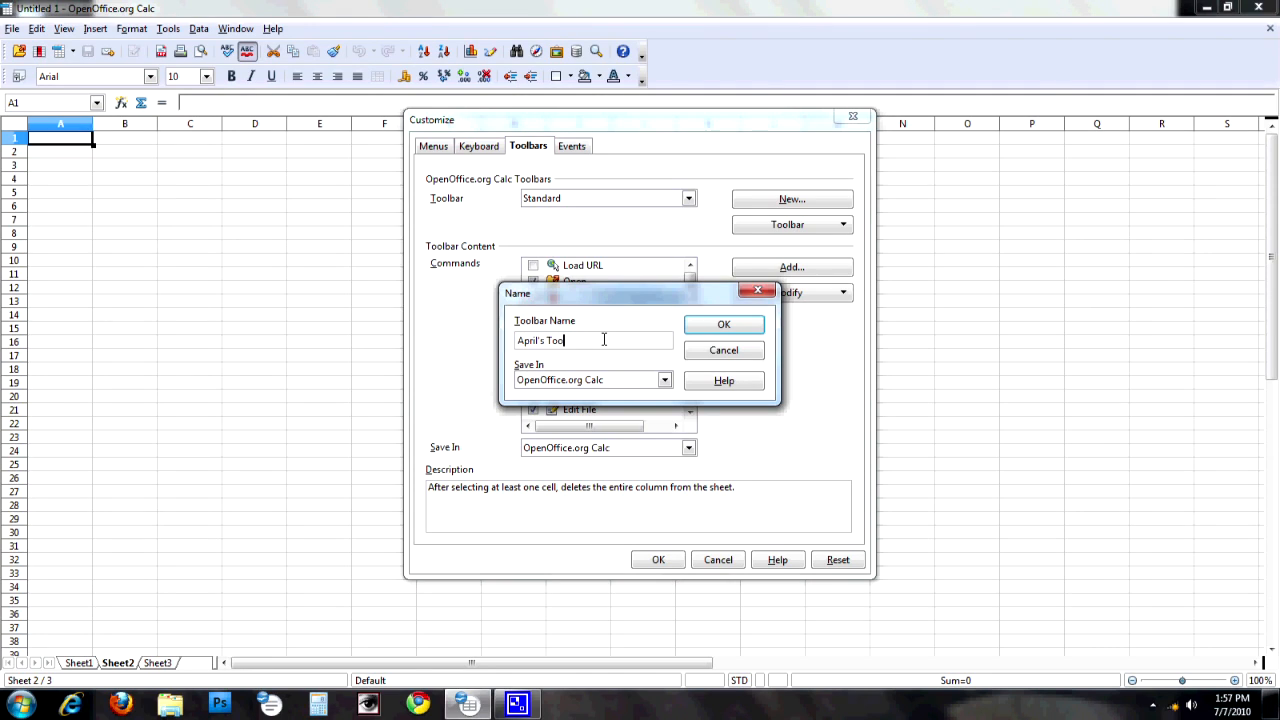
text(lbar)
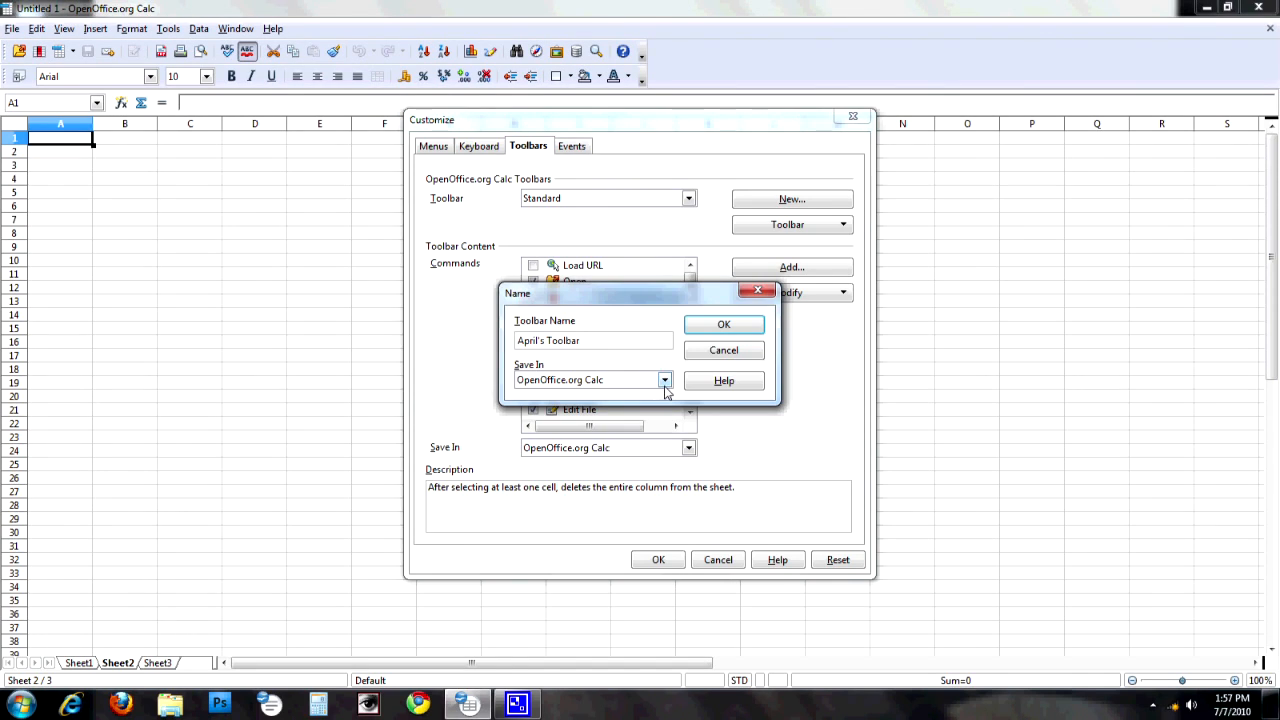
click(664, 380)
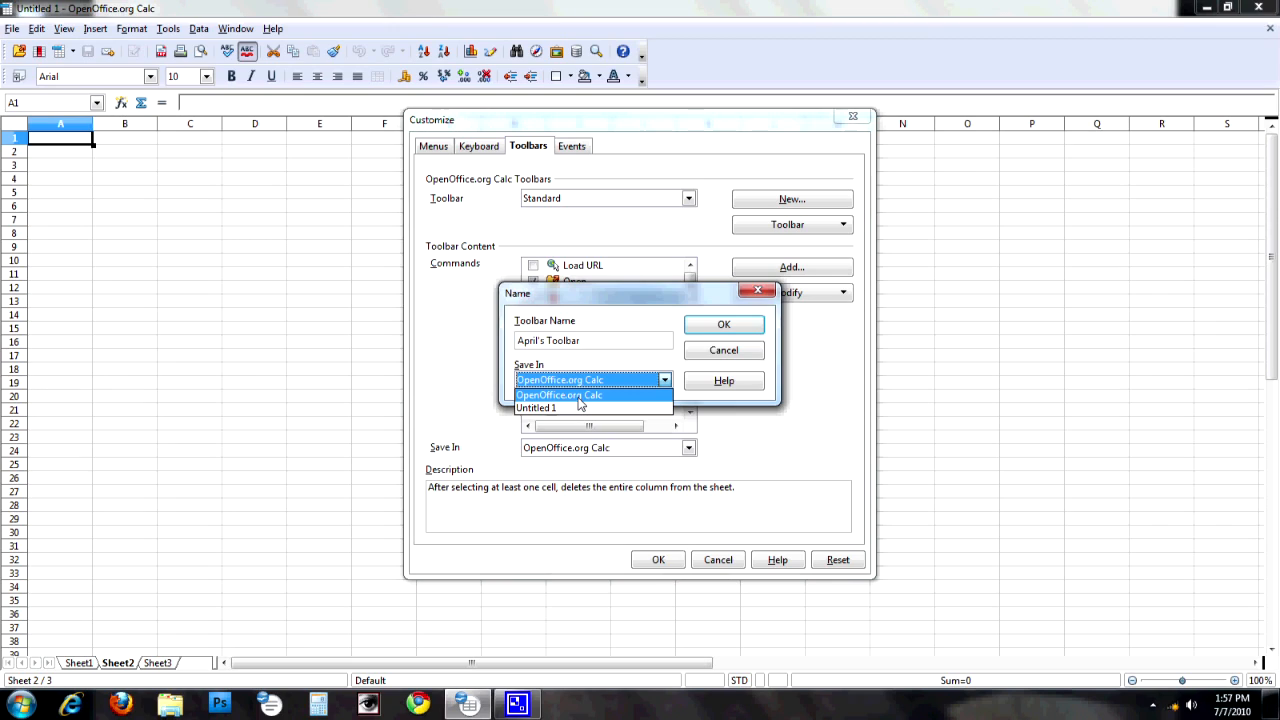
click(580, 396)
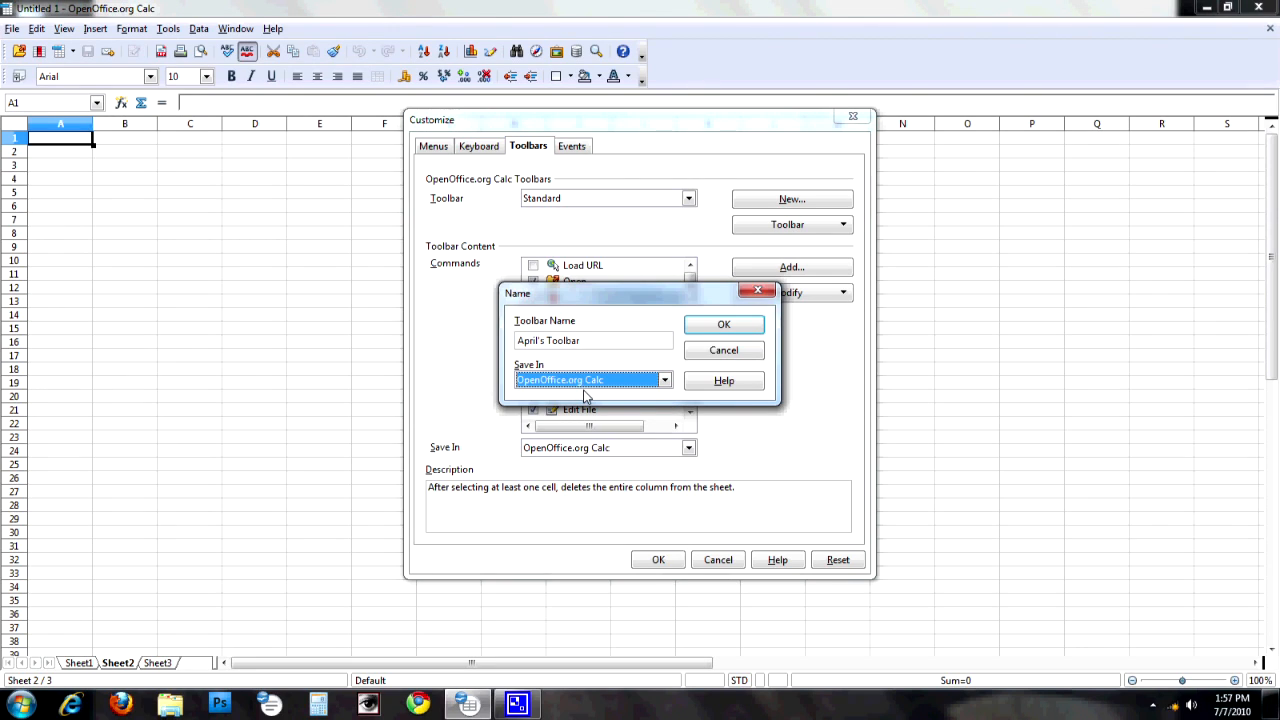
mouse_move(712, 352)
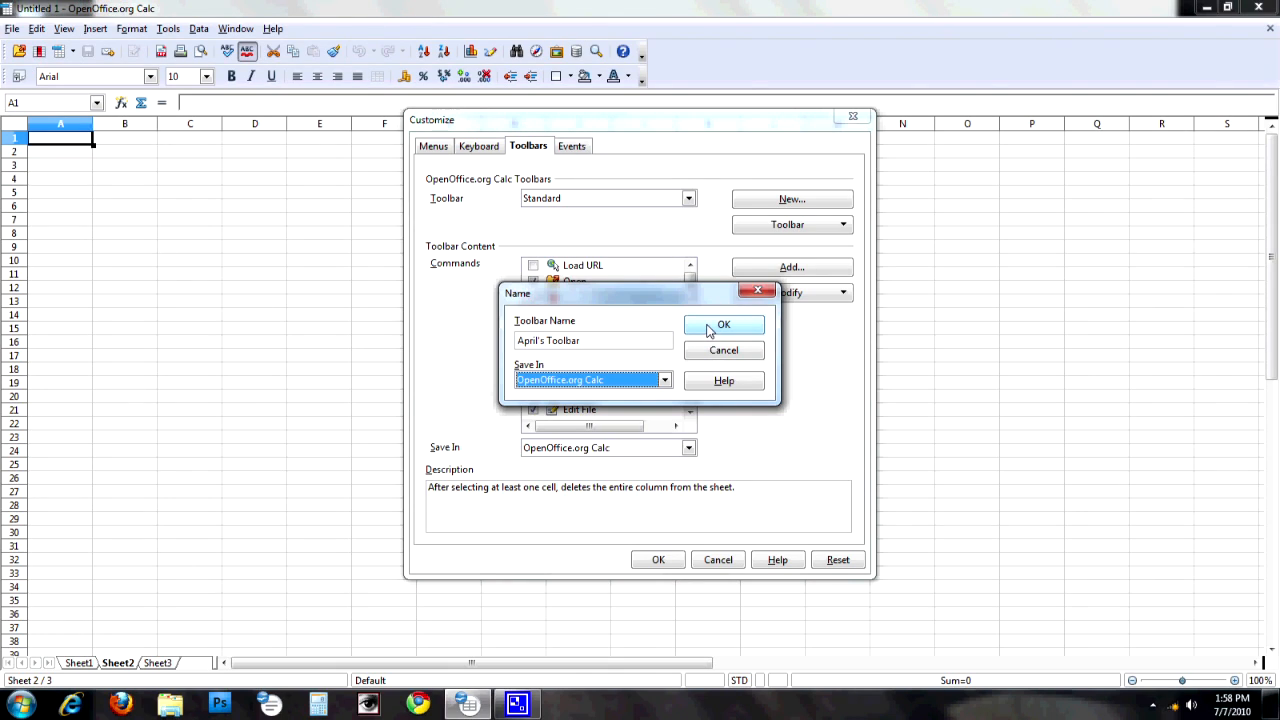
mouse_move(650, 368)
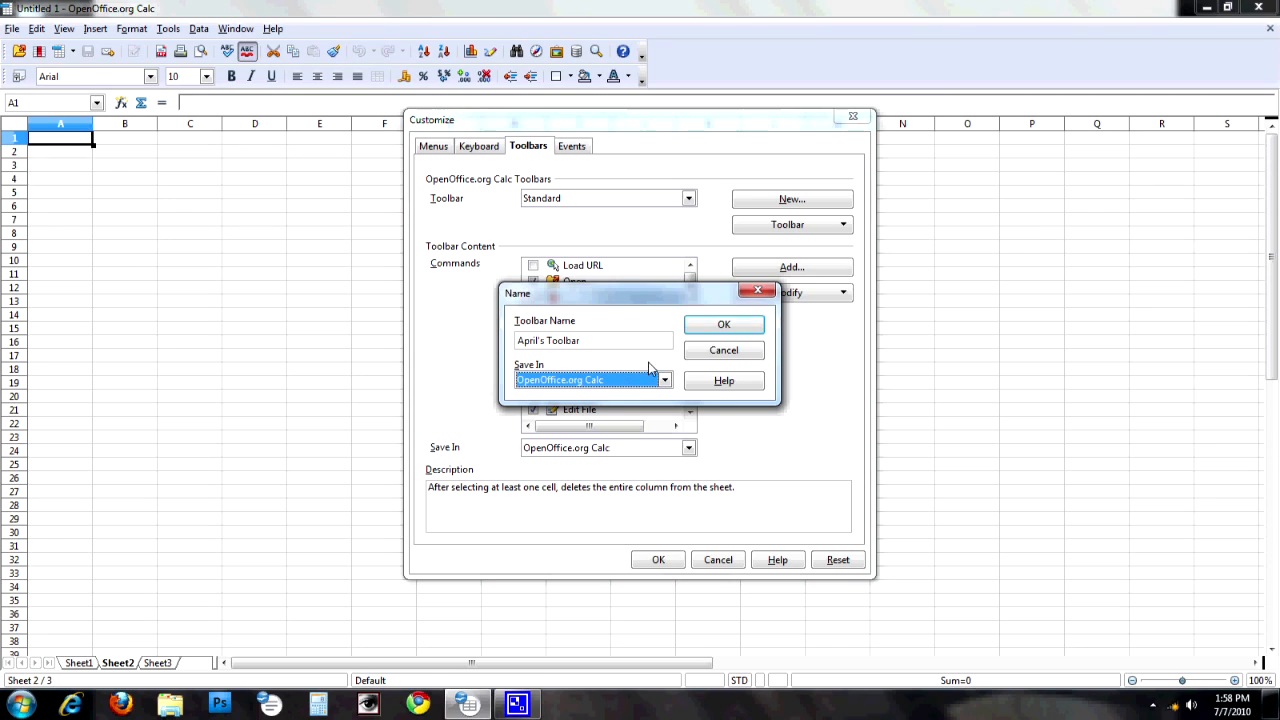
Step: Confirm creating April's Toolbar and bring up the Add Commands list for it
click(724, 324)
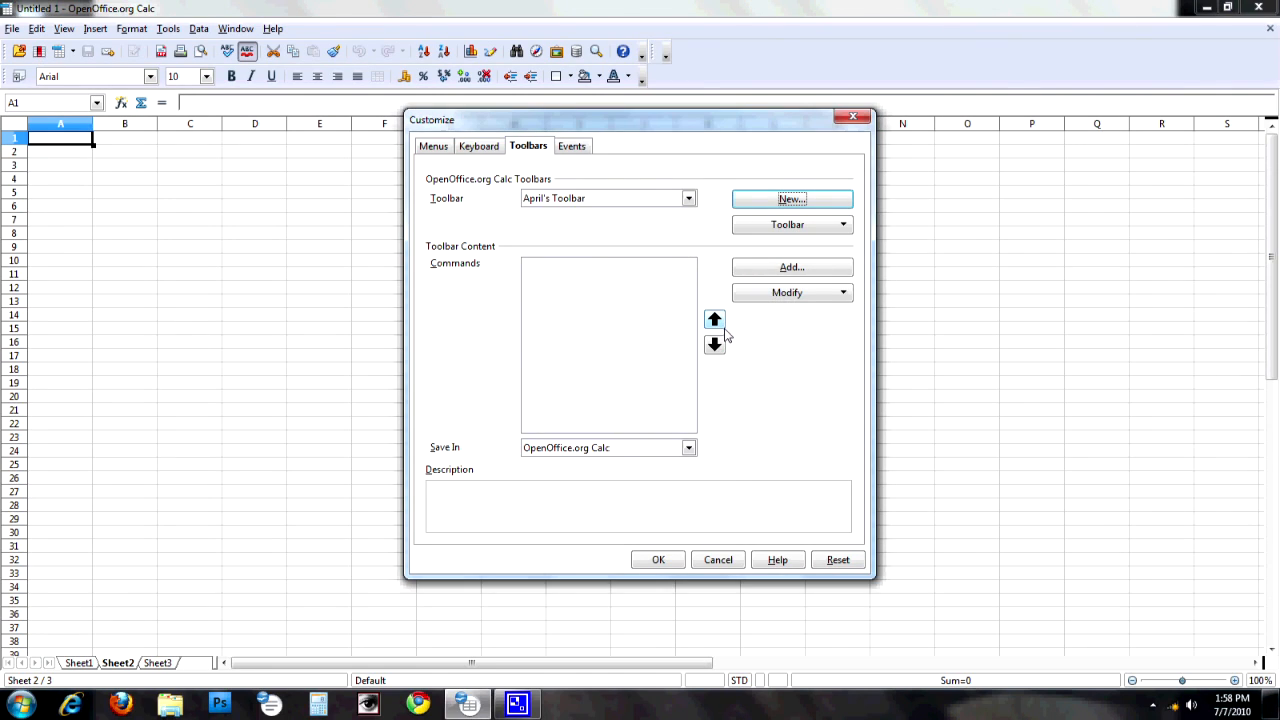
mouse_move(650, 218)
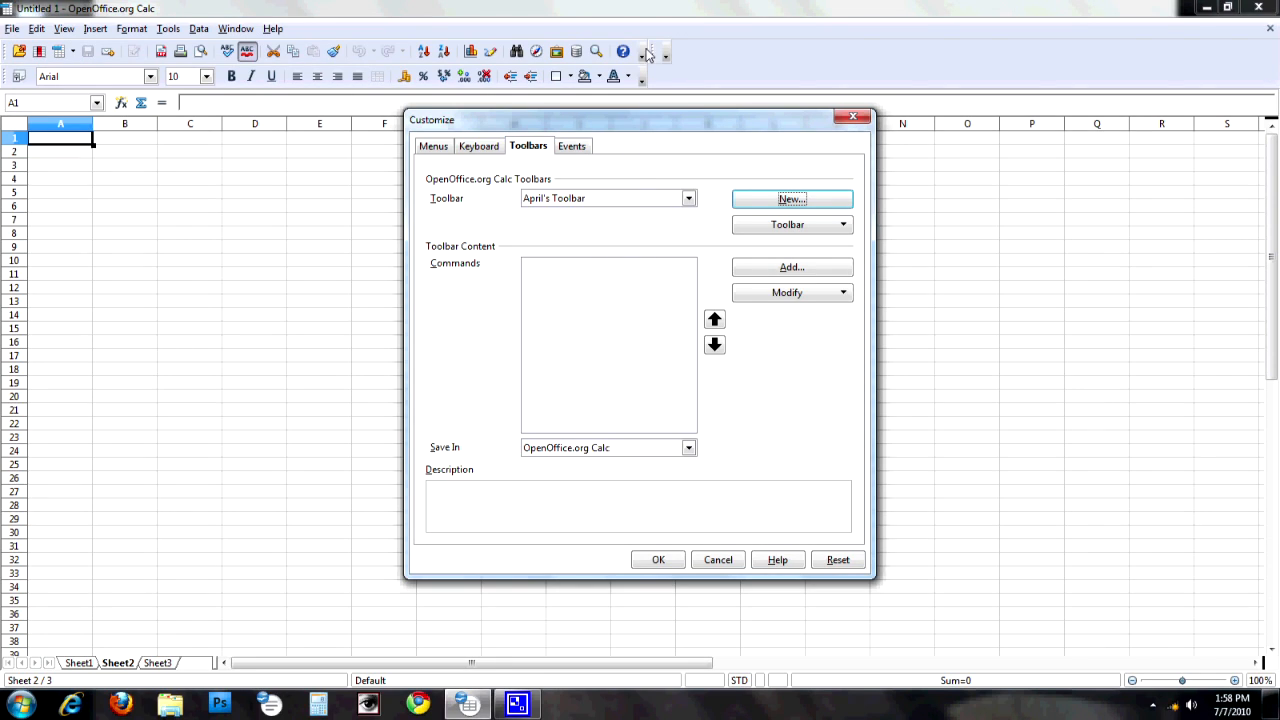
mouse_move(658, 66)
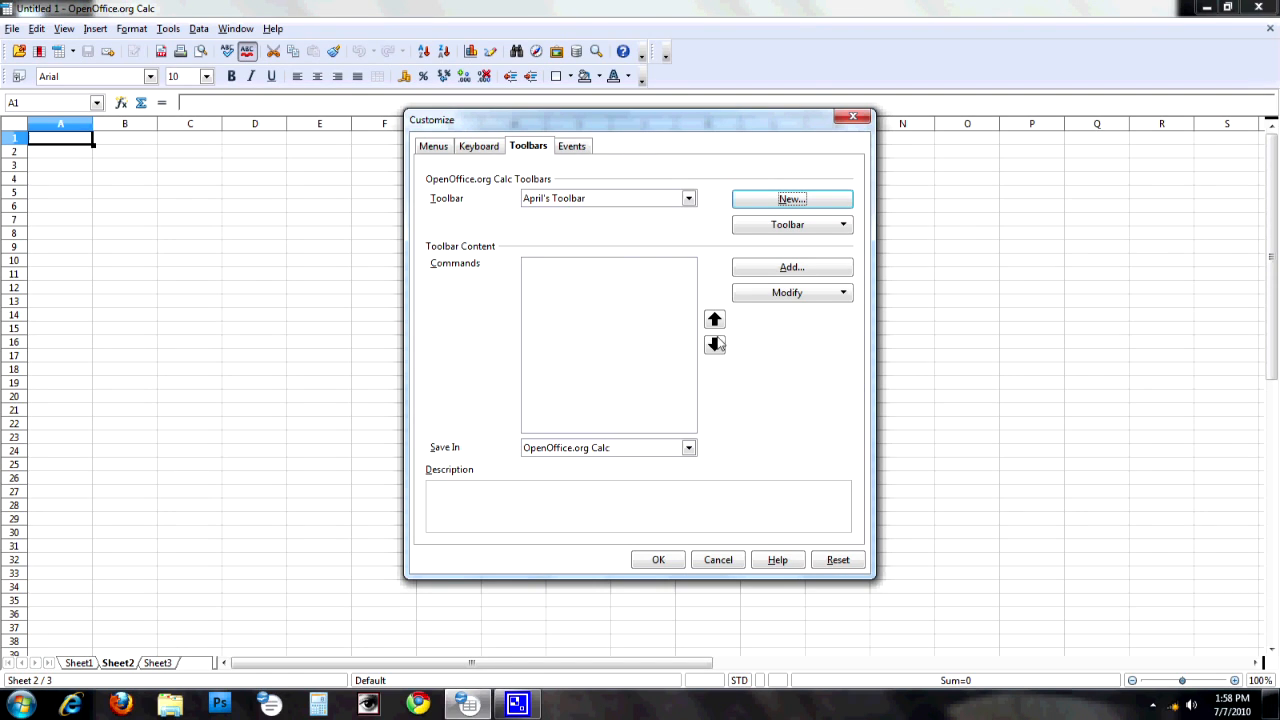
click(792, 268)
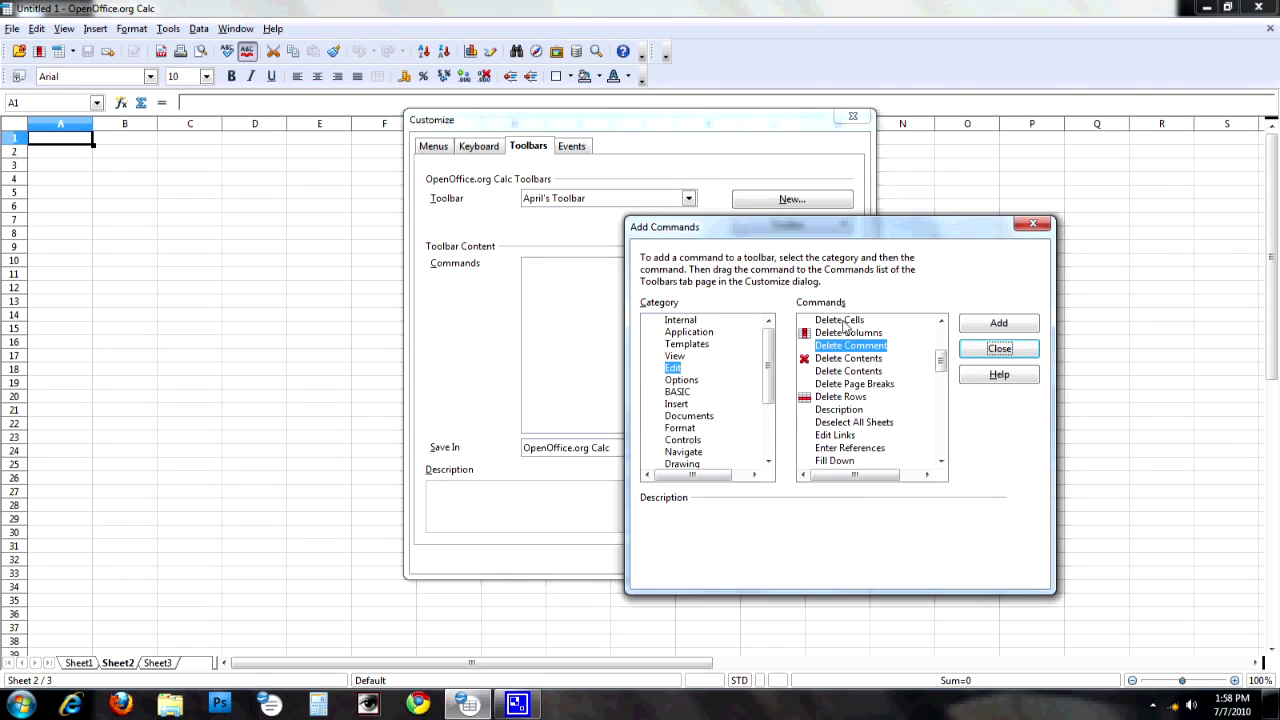
Step: Add Delete Columns, Delete Rows and Delete Contents to April's Toolbar and apply the changes
click(998, 324)
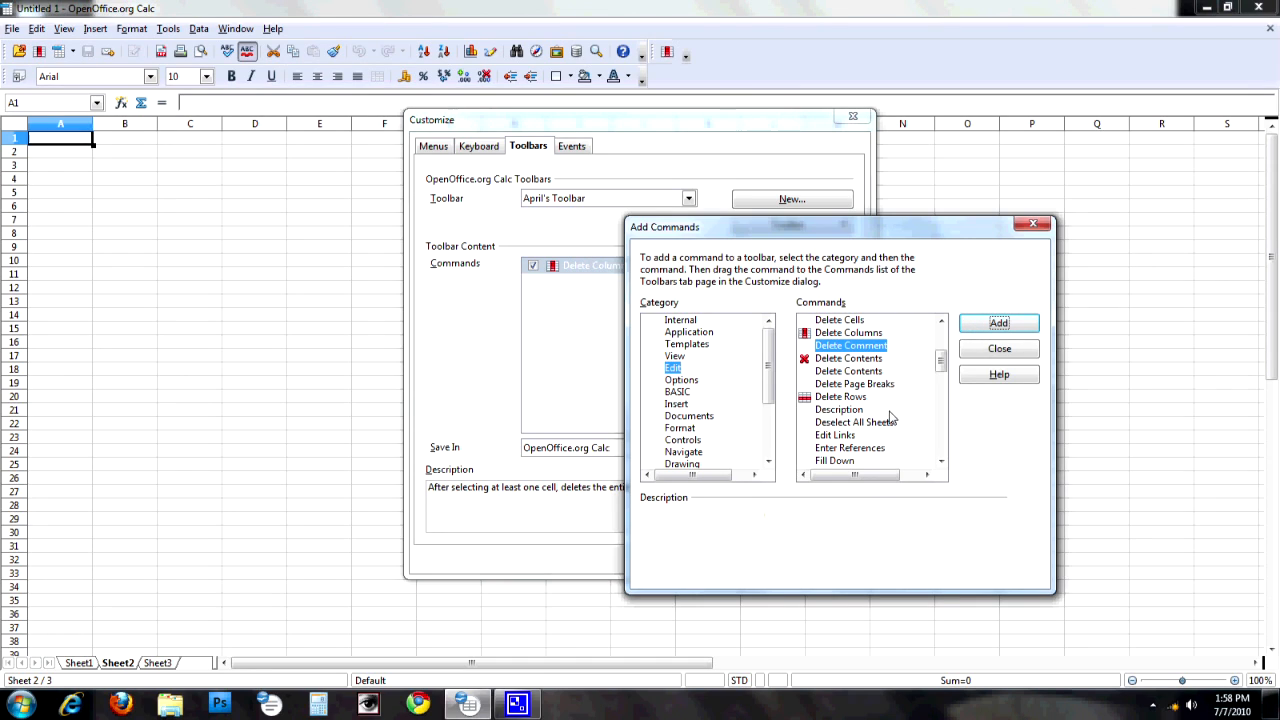
click(840, 396)
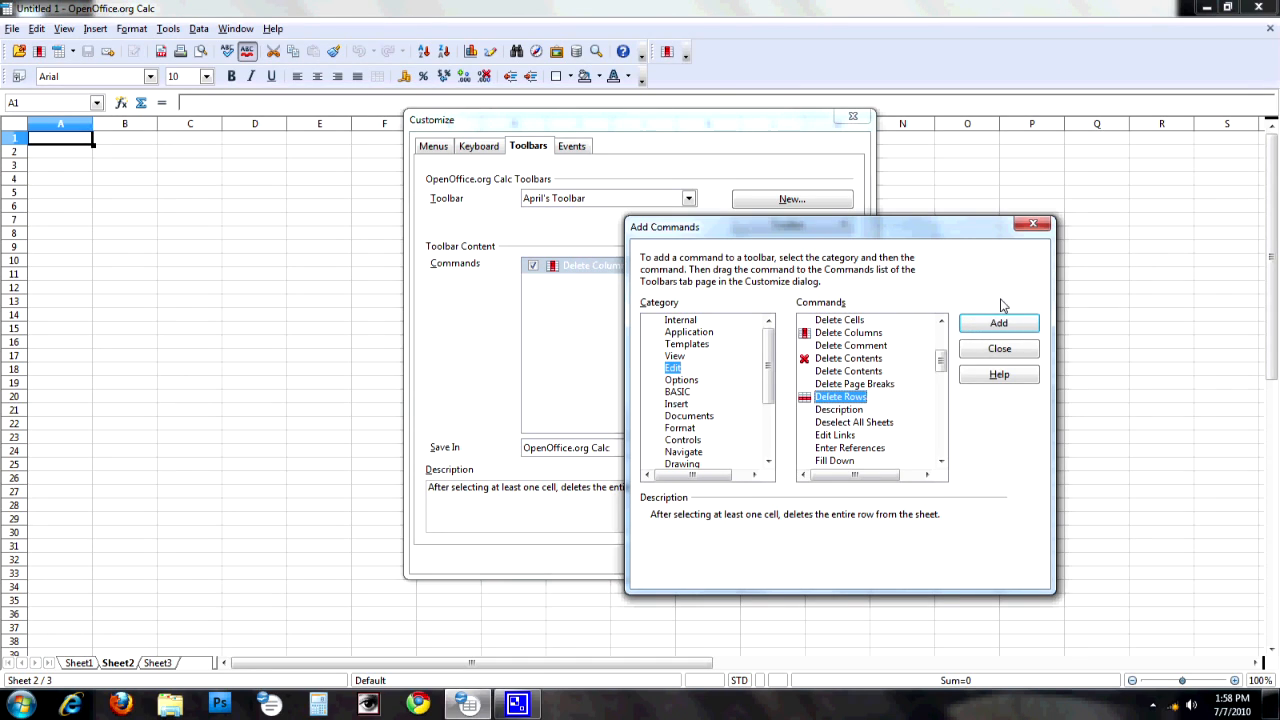
click(998, 322)
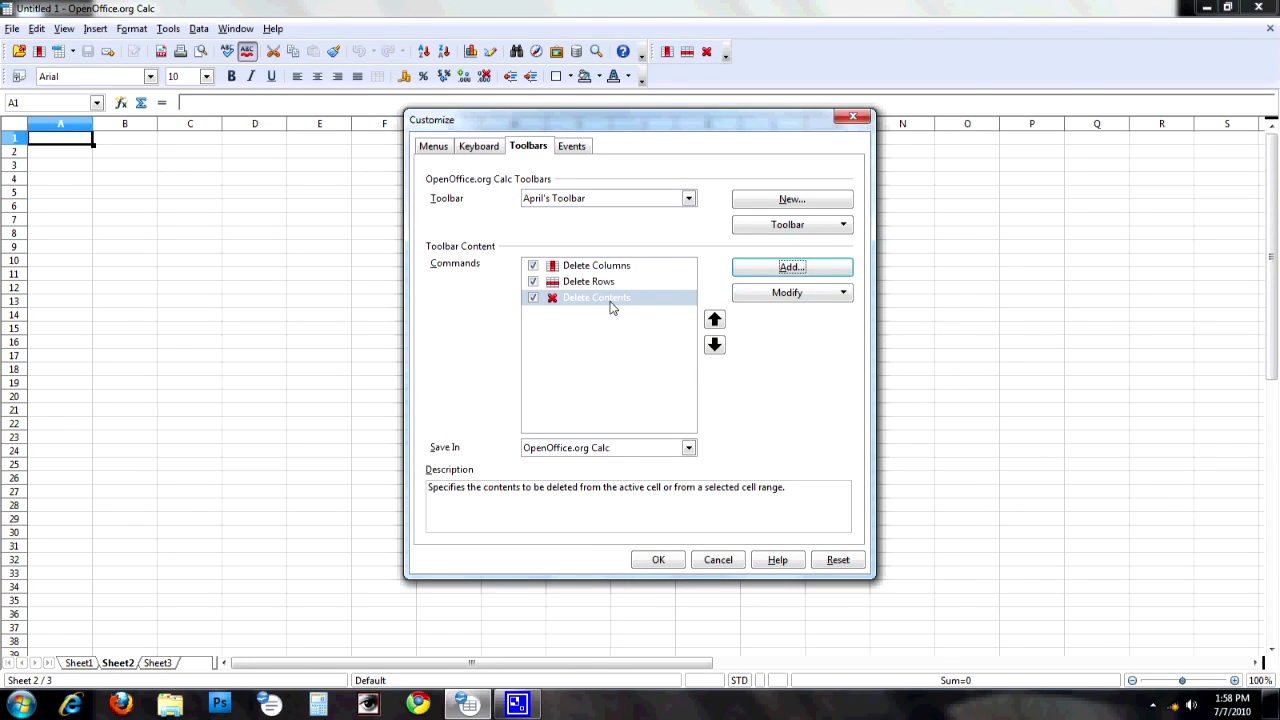
mouse_move(652, 358)
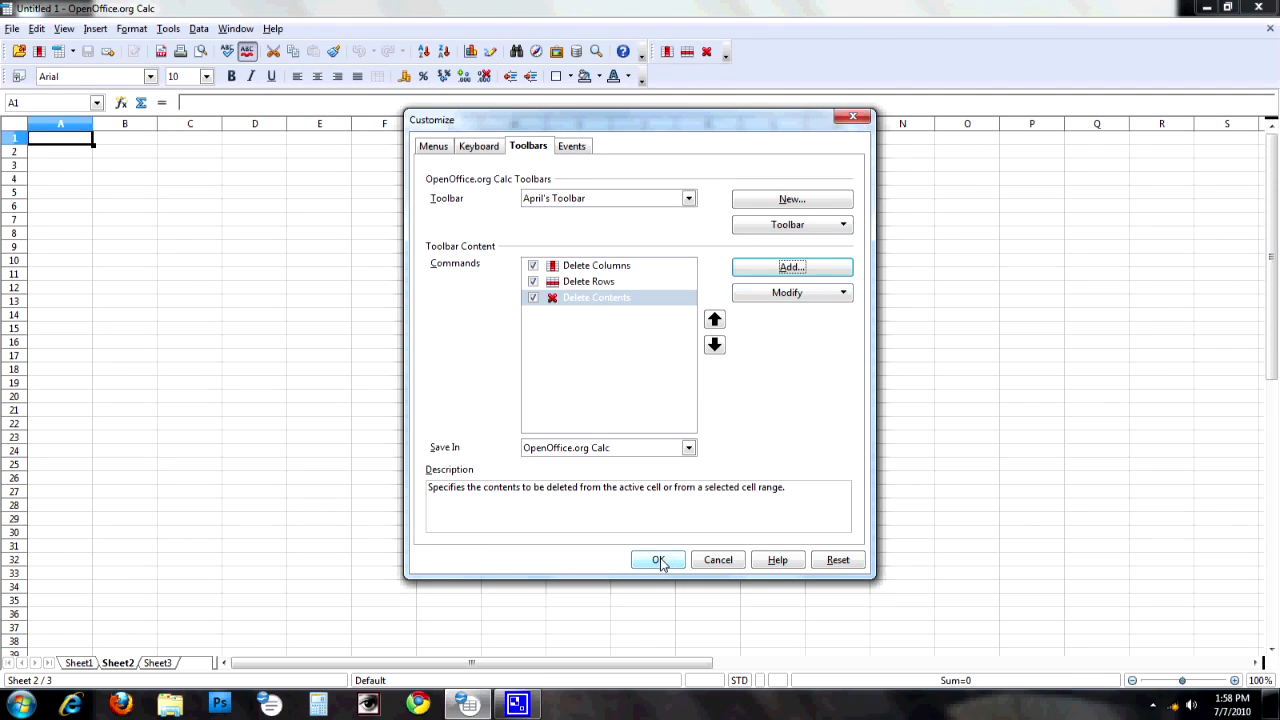
click(658, 560)
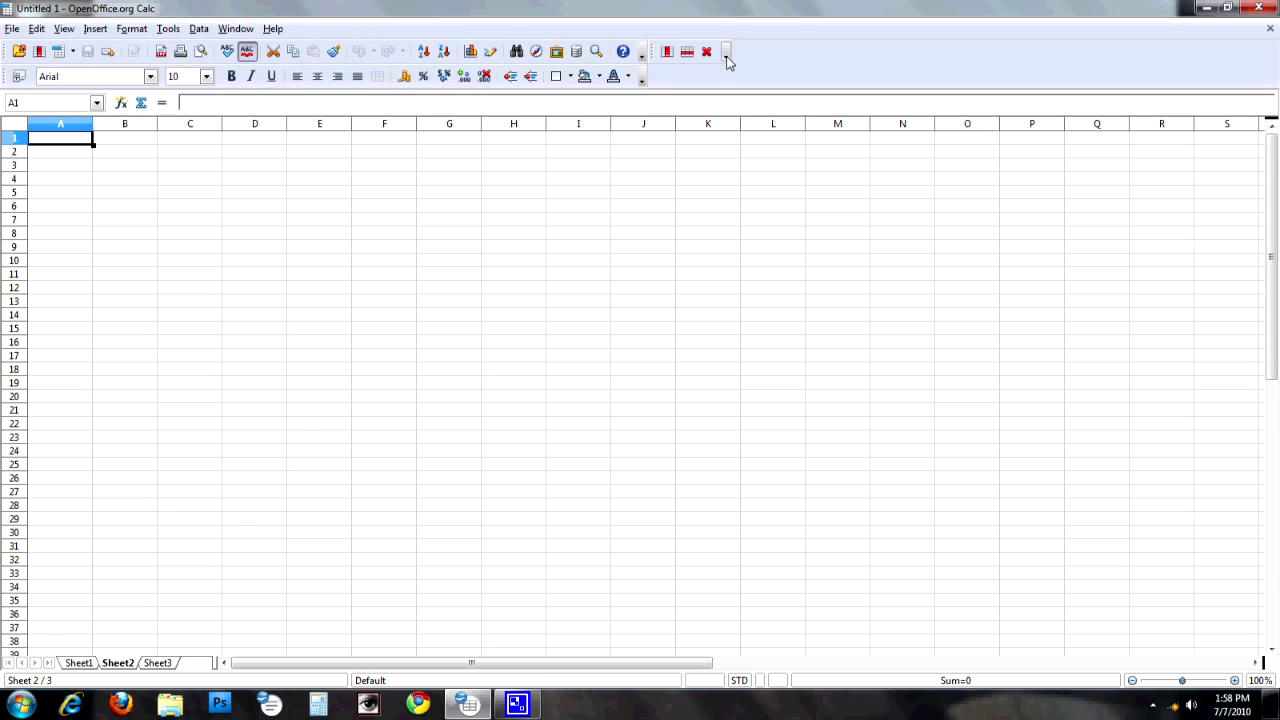
Step: Verify April's Toolbar in Customize, then confirm it is ticked in View > Toolbars
click(724, 52)
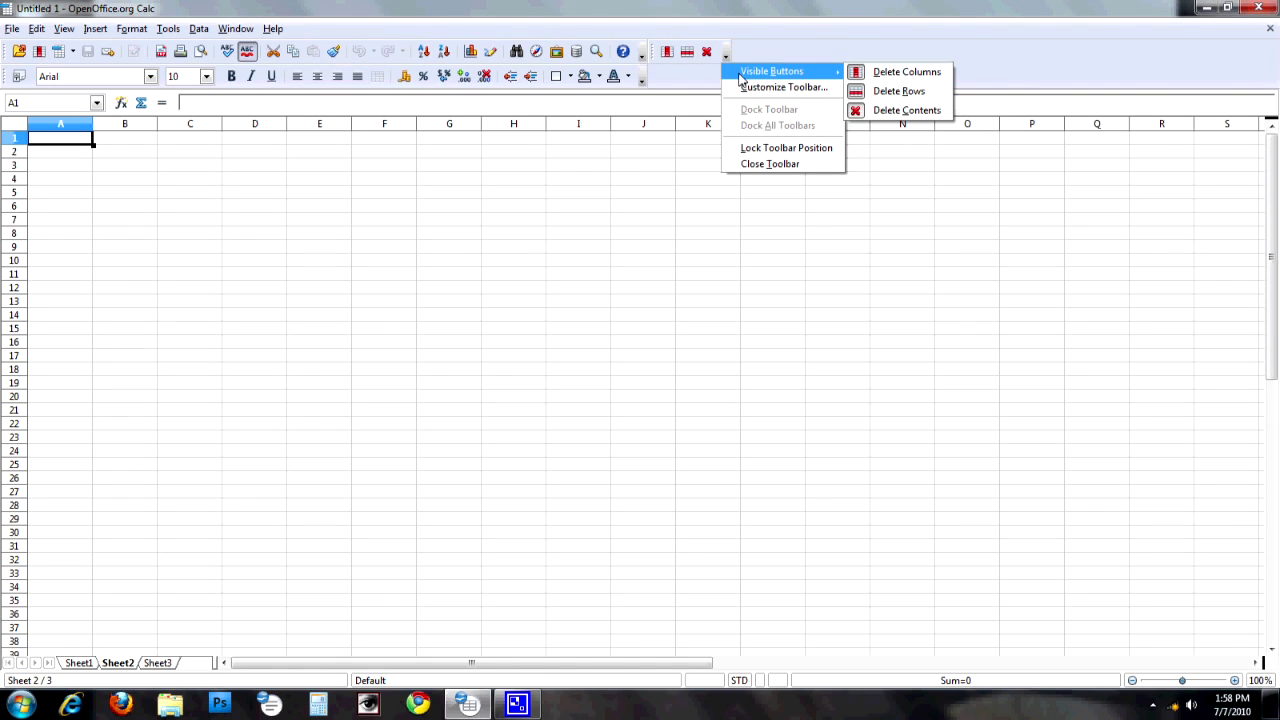
mouse_move(778, 88)
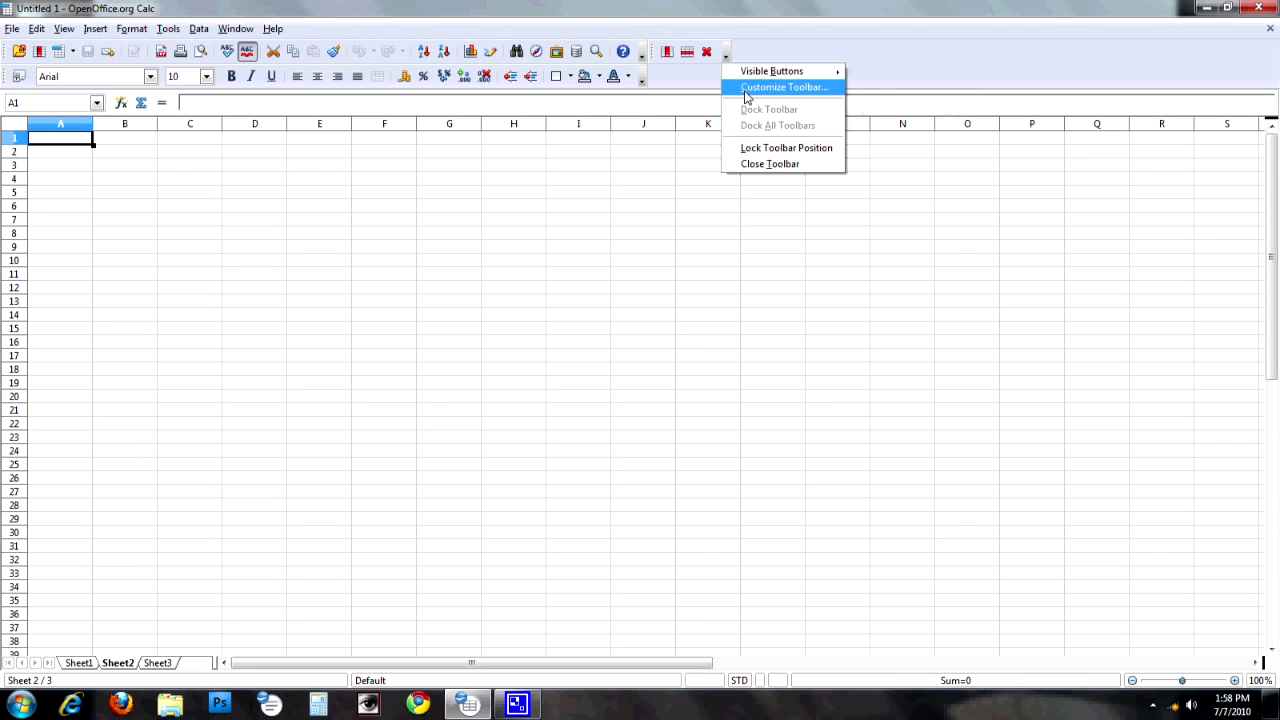
click(784, 88)
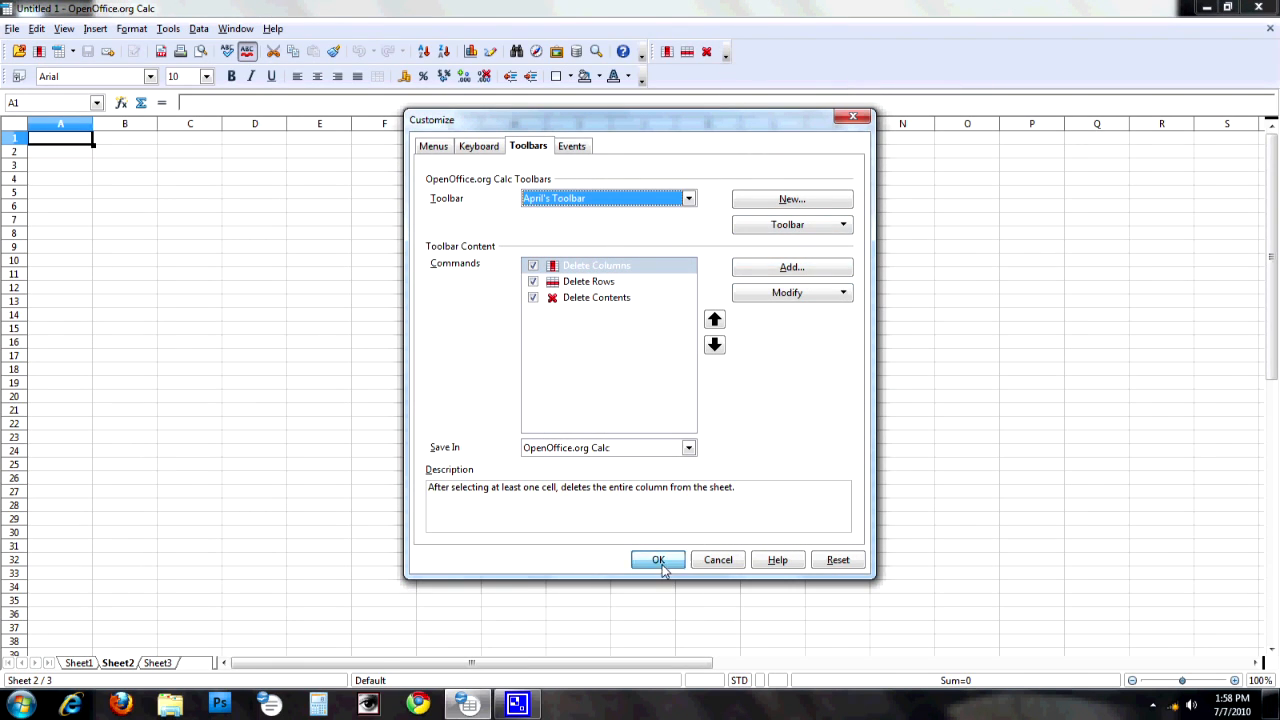
click(656, 560)
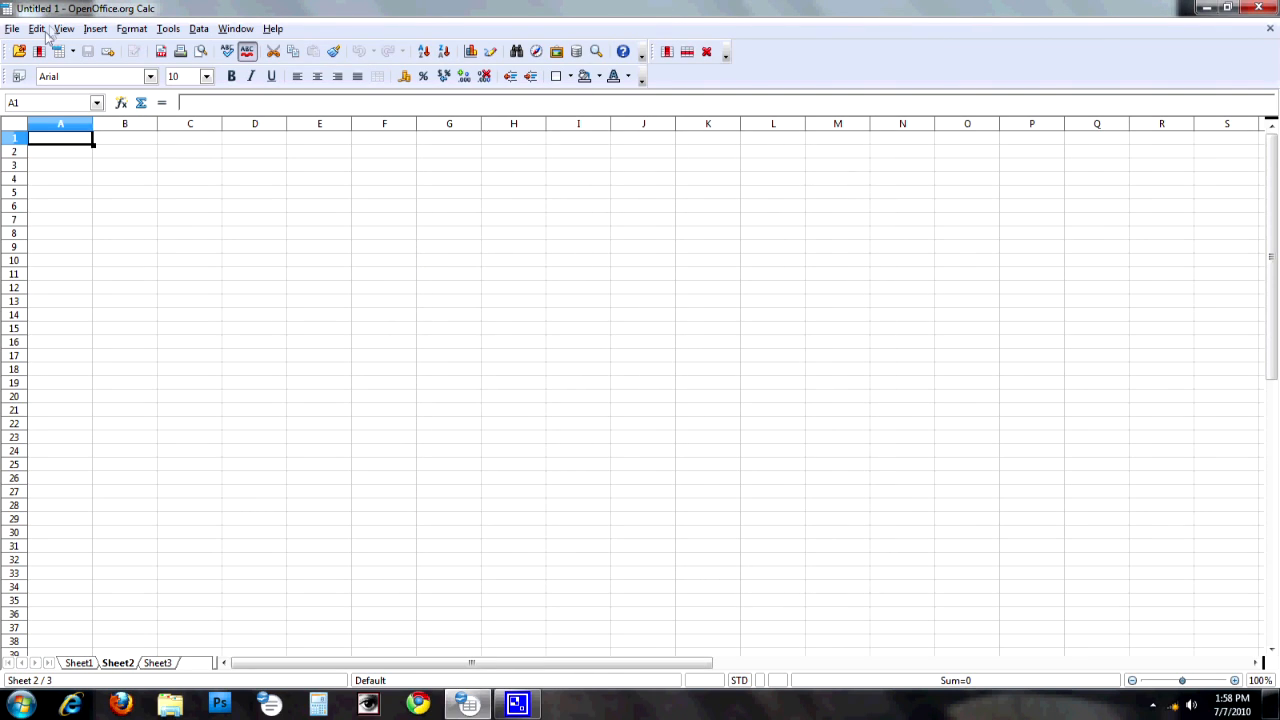
click(70, 28)
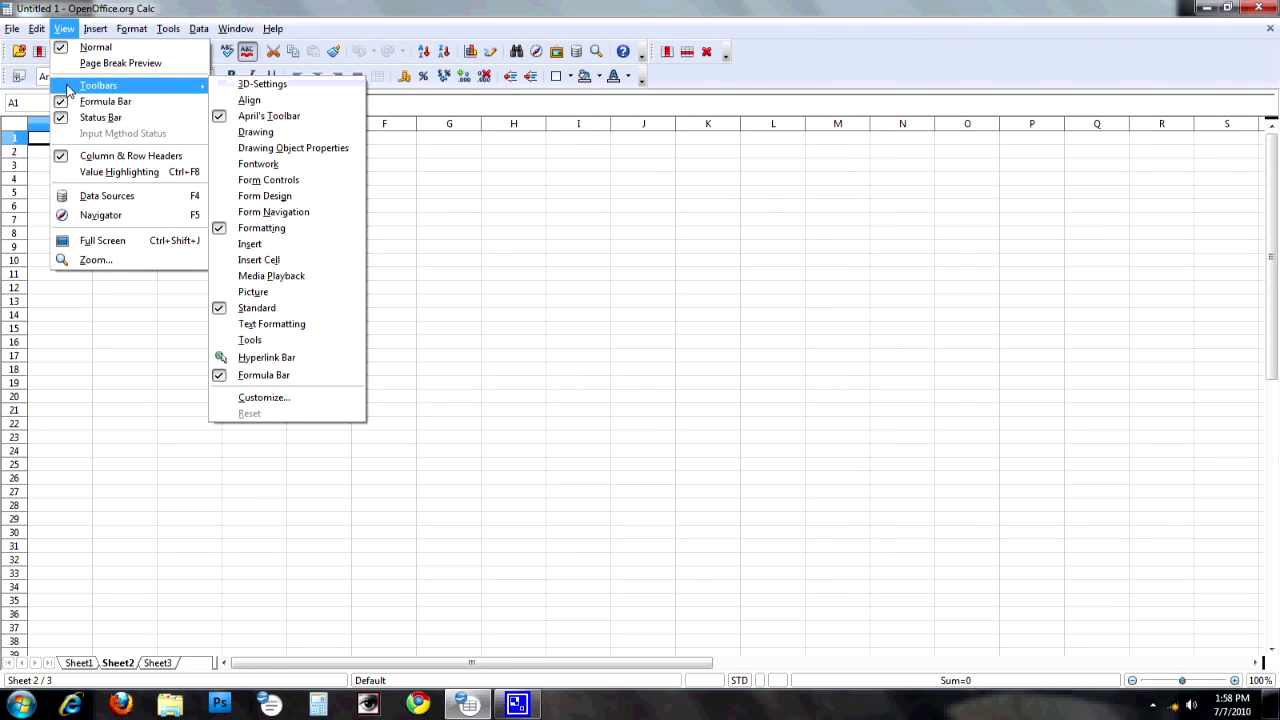